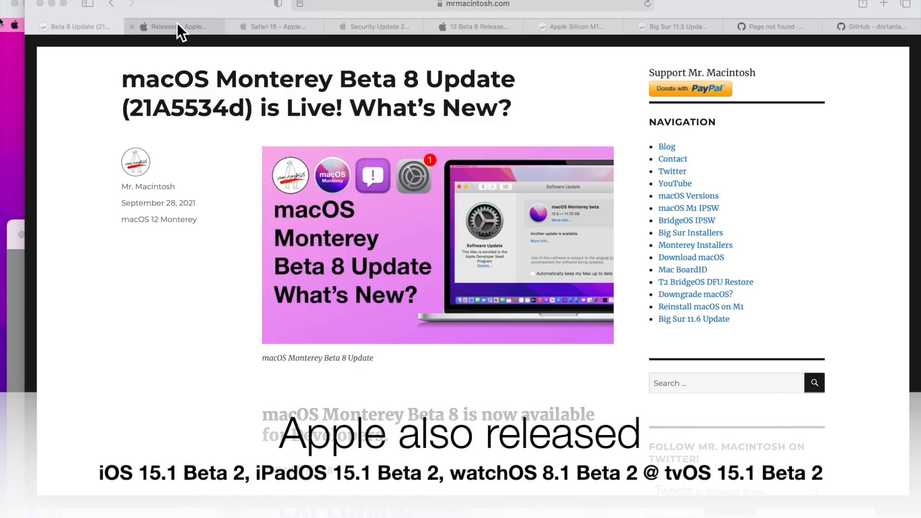
Step: Switch to the Apple Developer Releases tab and scroll through iOS 15.1 and iPadOS 15.1 beta 2 entries
left_click(175, 27)
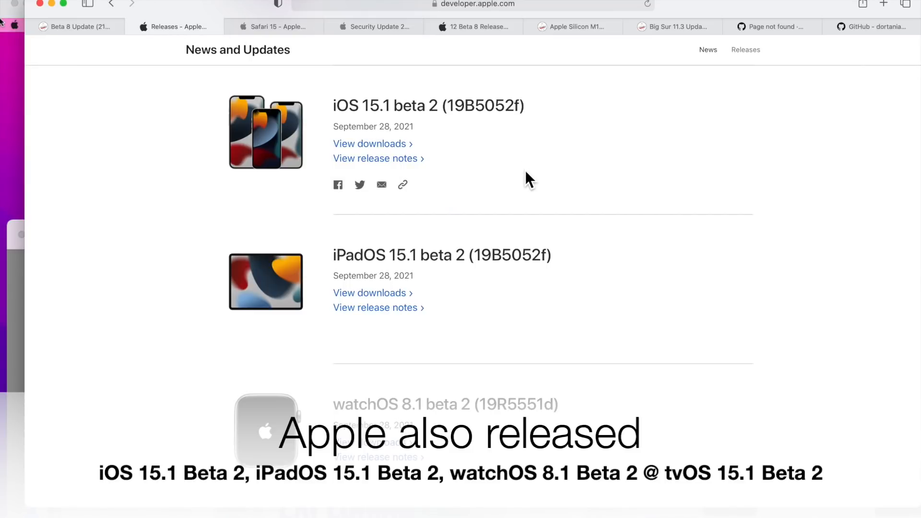
mouse_move(528, 229)
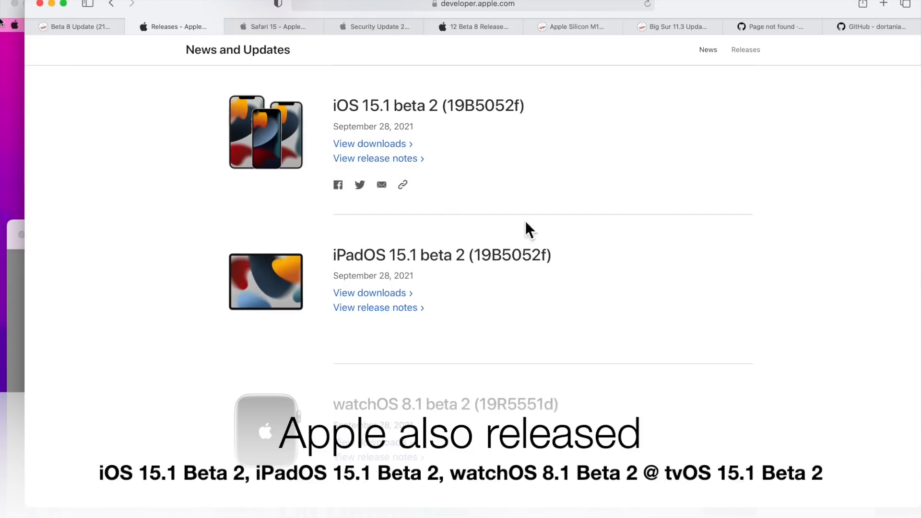
scroll("down", 3)
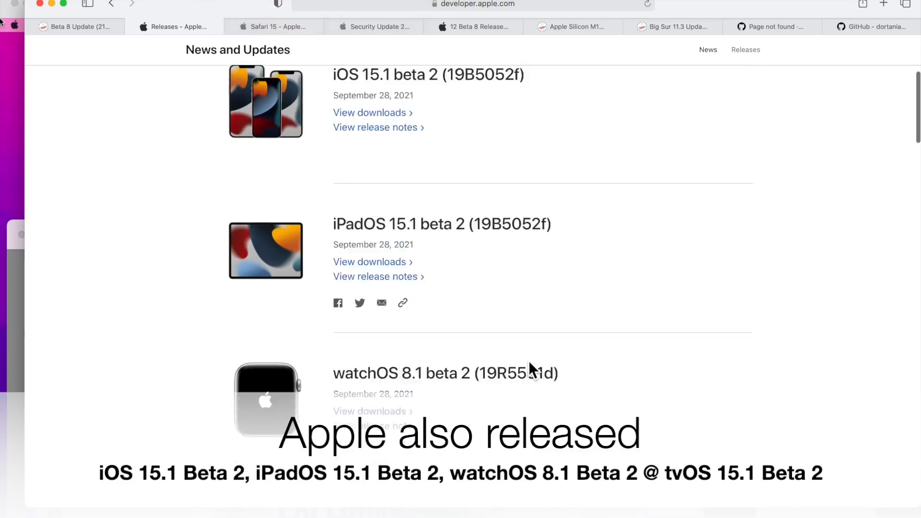
scroll("down", 3)
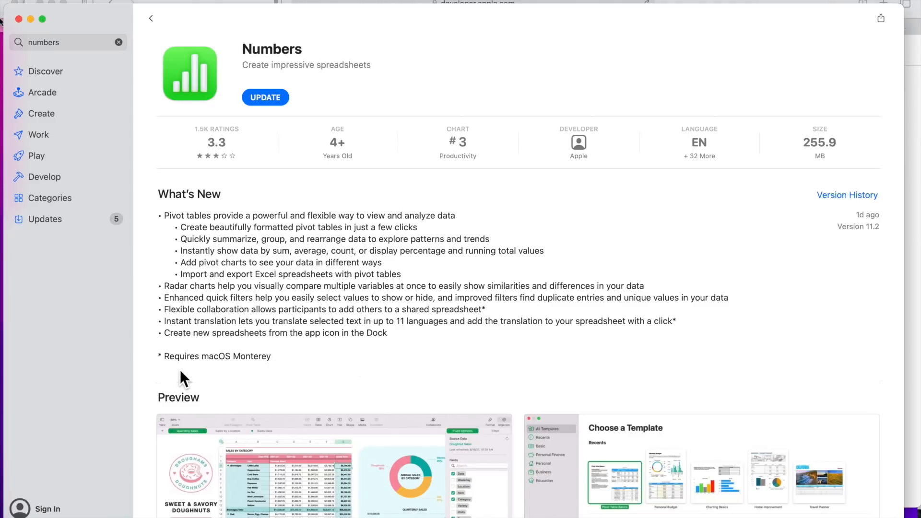
mouse_move(249, 383)
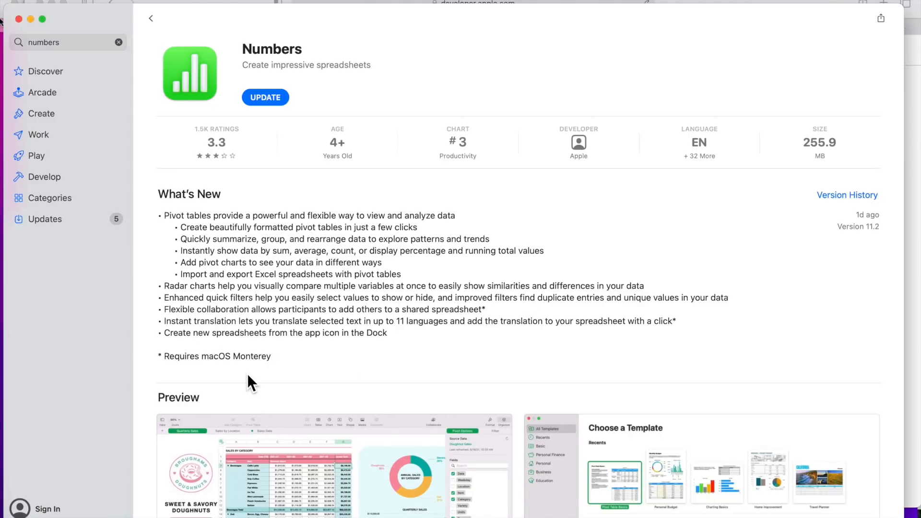
mouse_move(303, 378)
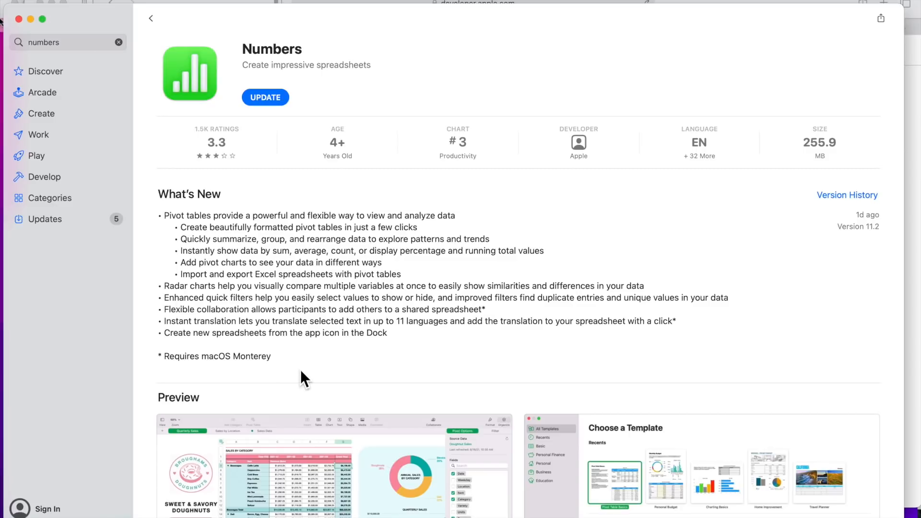
mouse_move(311, 376)
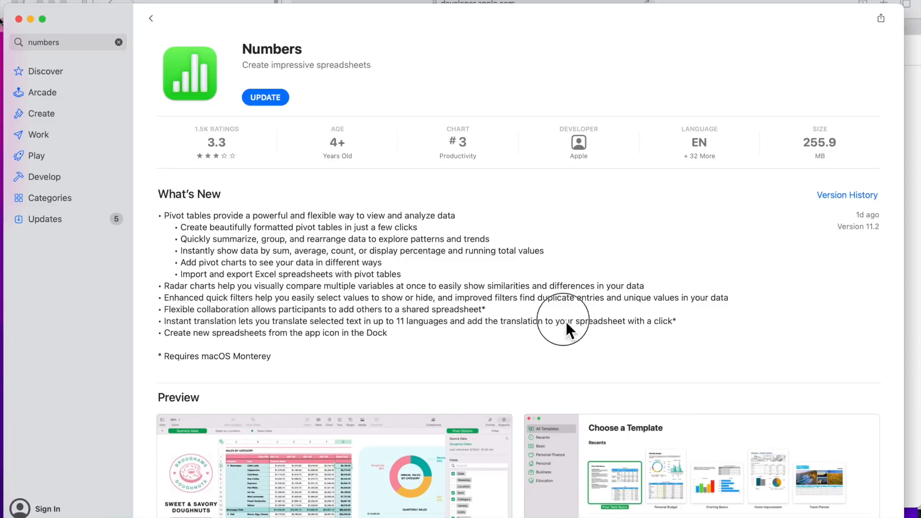
mouse_move(226, 340)
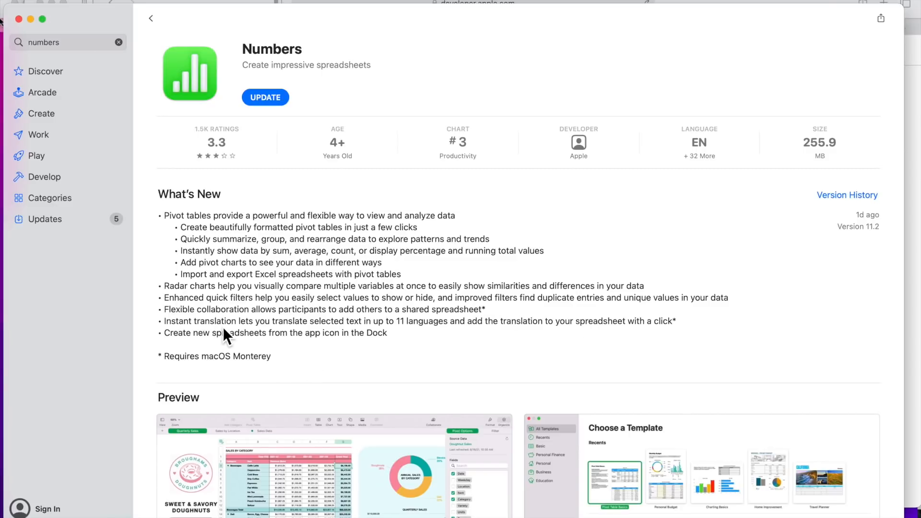
mouse_move(233, 334)
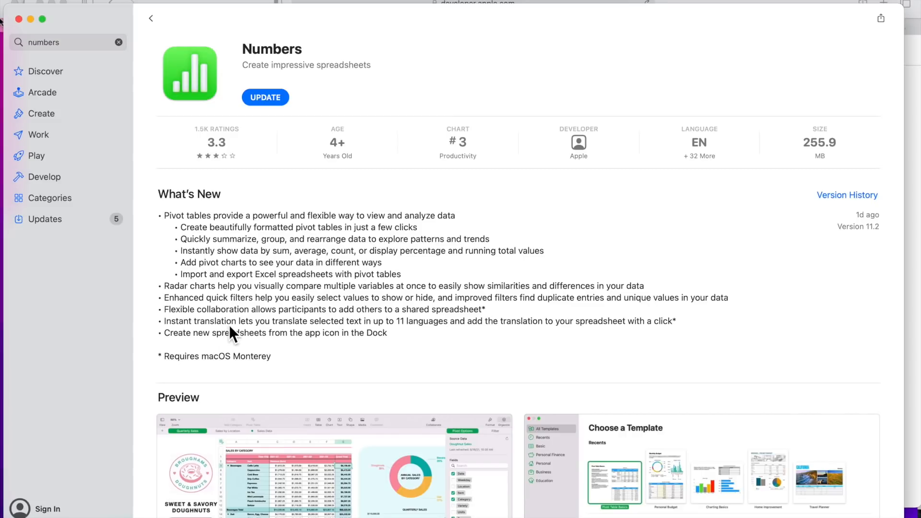
mouse_move(229, 323)
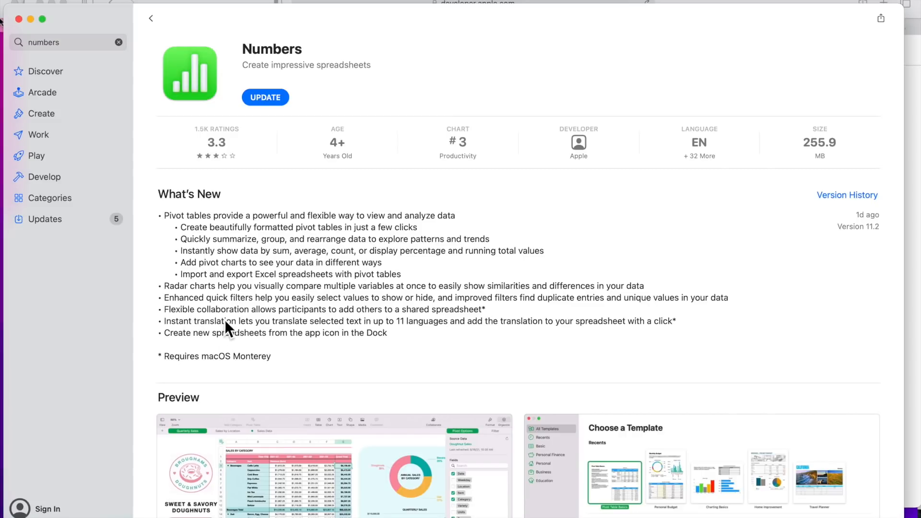
mouse_move(382, 327)
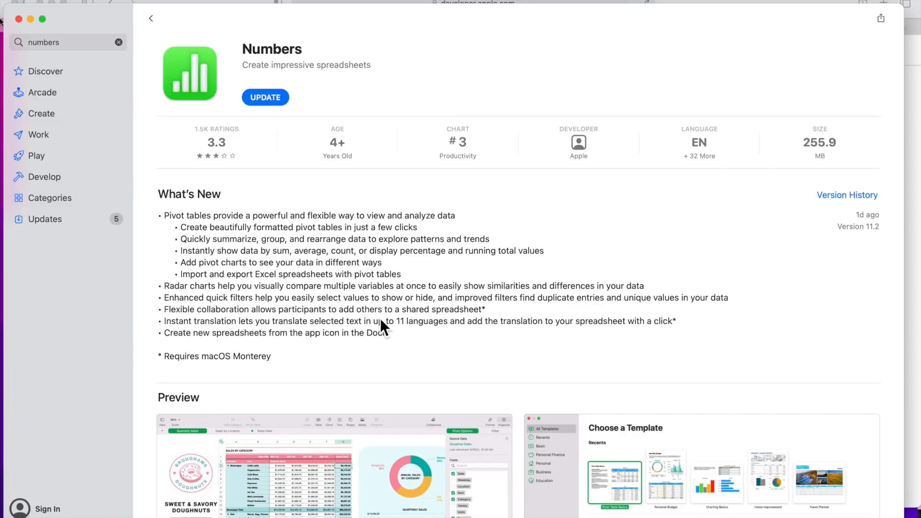
mouse_move(224, 346)
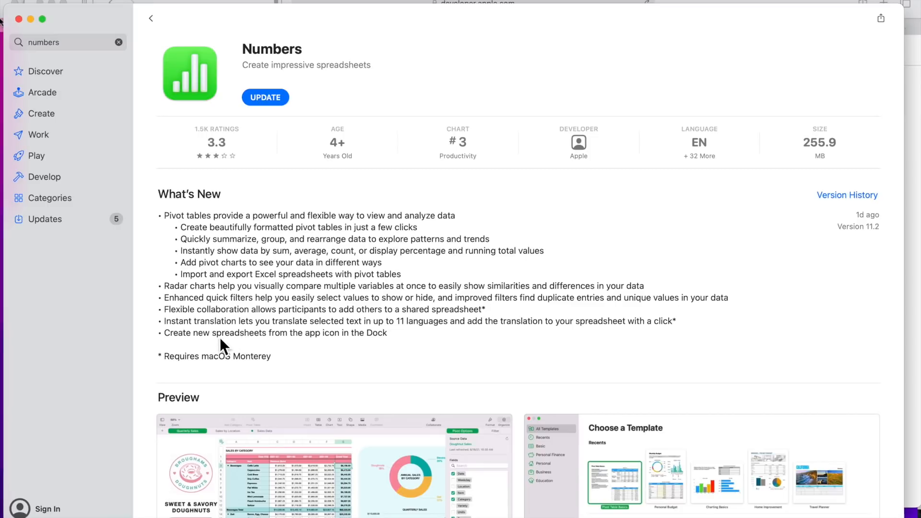
mouse_move(293, 341)
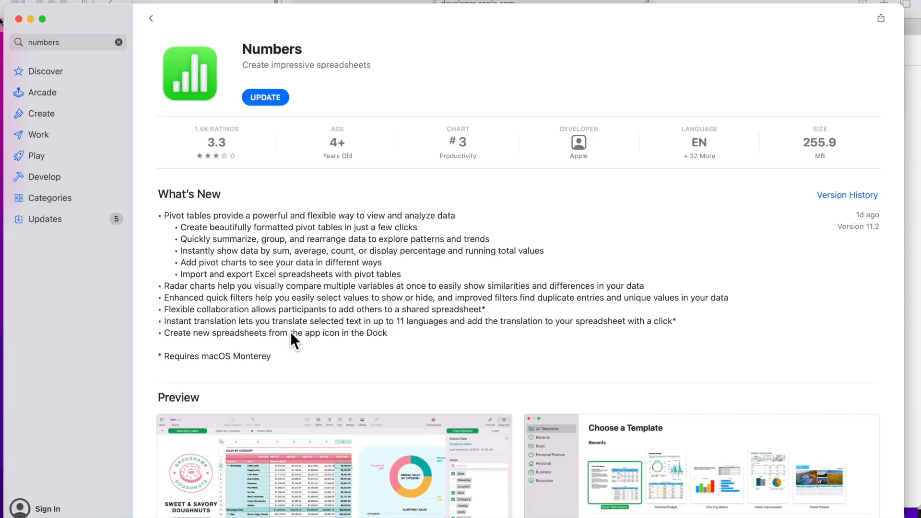
mouse_move(409, 340)
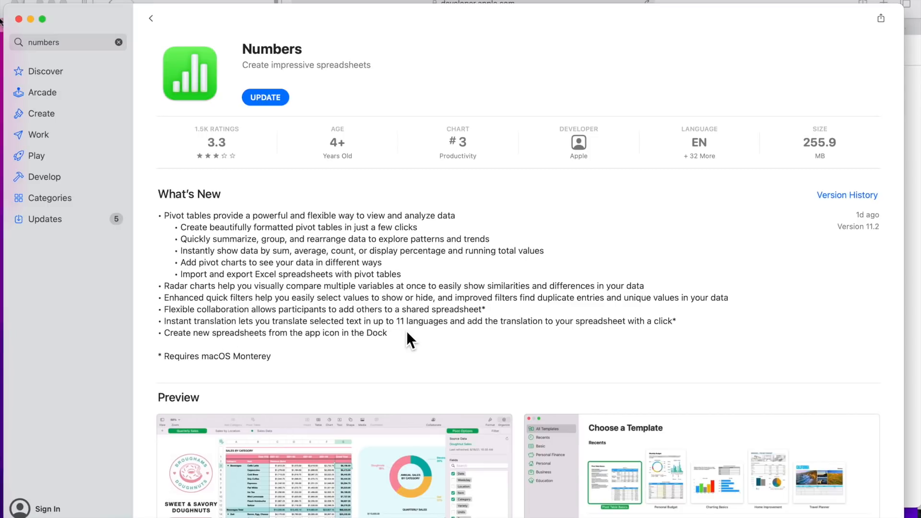
mouse_move(553, 344)
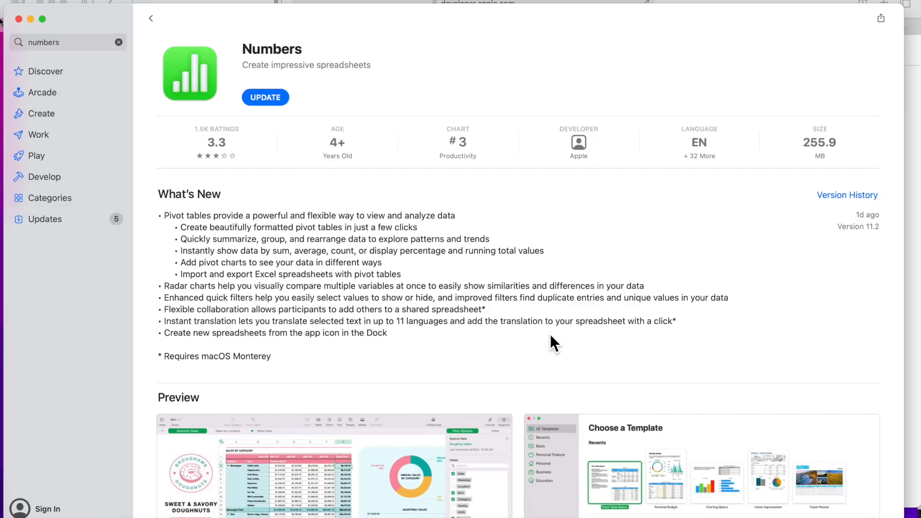
mouse_move(688, 344)
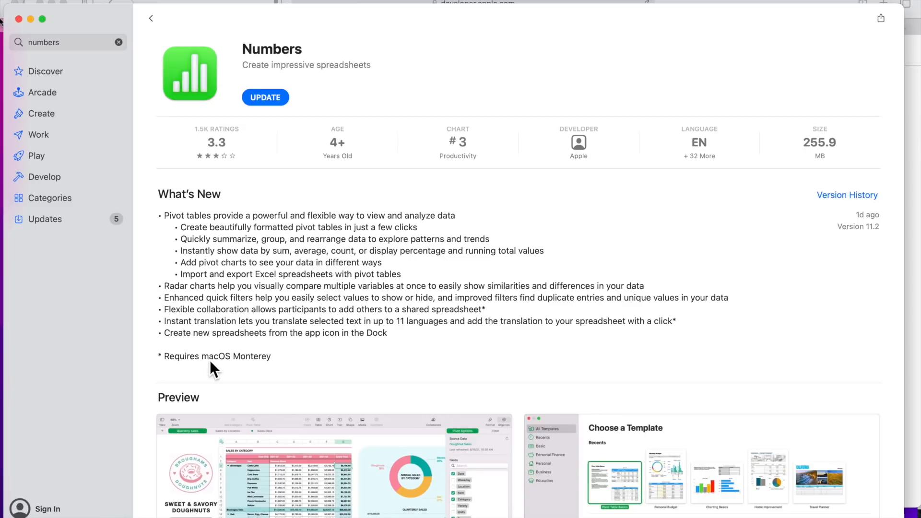
mouse_move(190, 378)
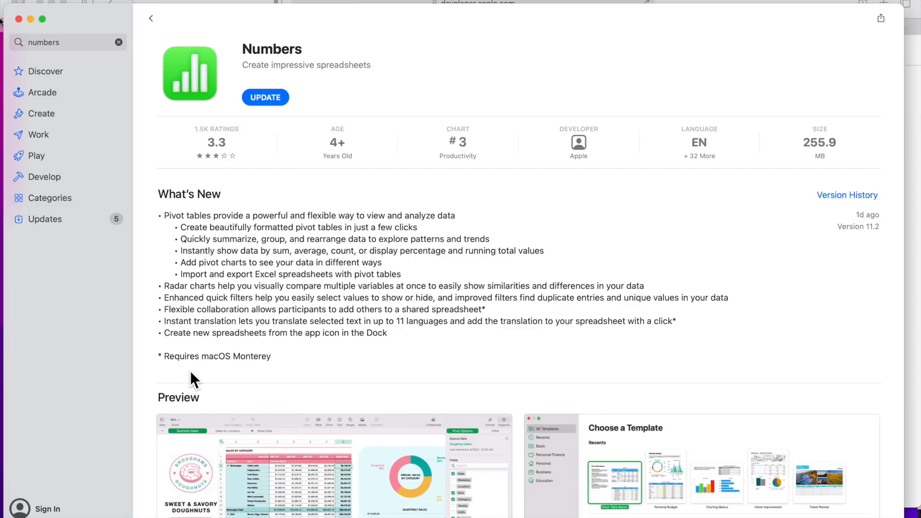
mouse_move(244, 383)
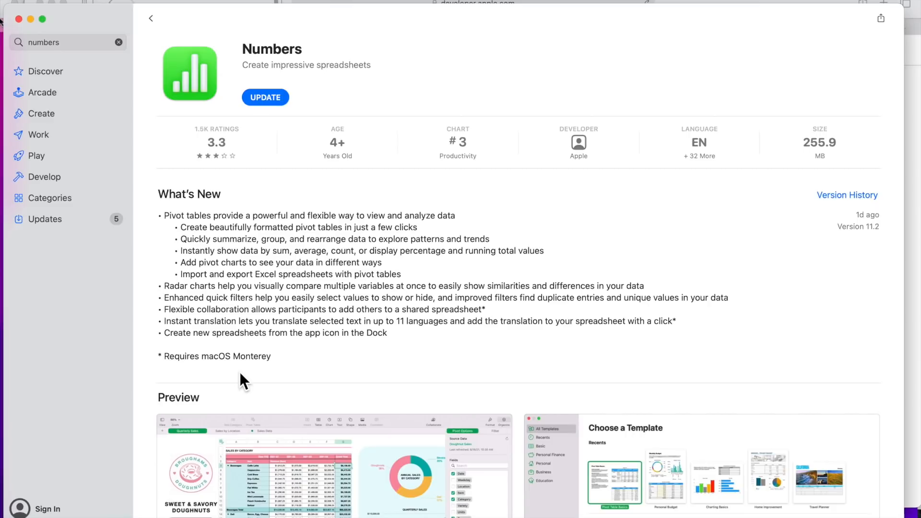
mouse_move(233, 389)
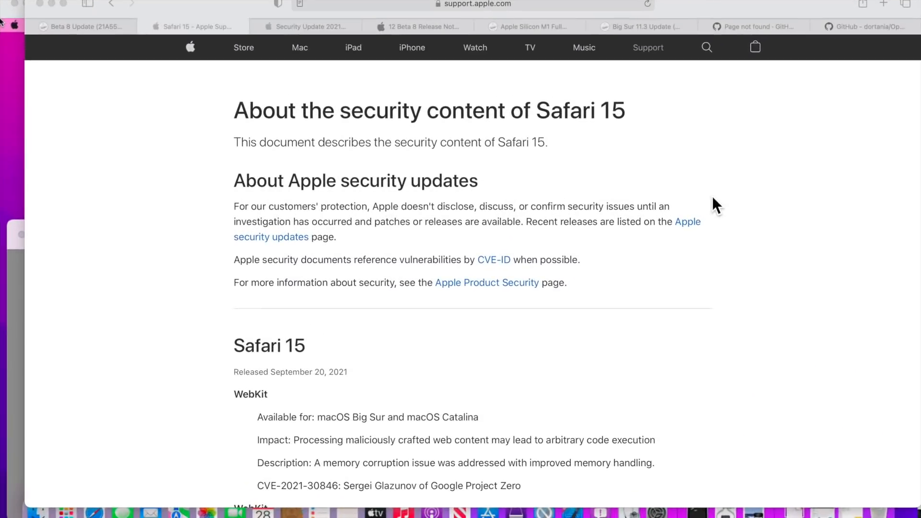
mouse_move(701, 191)
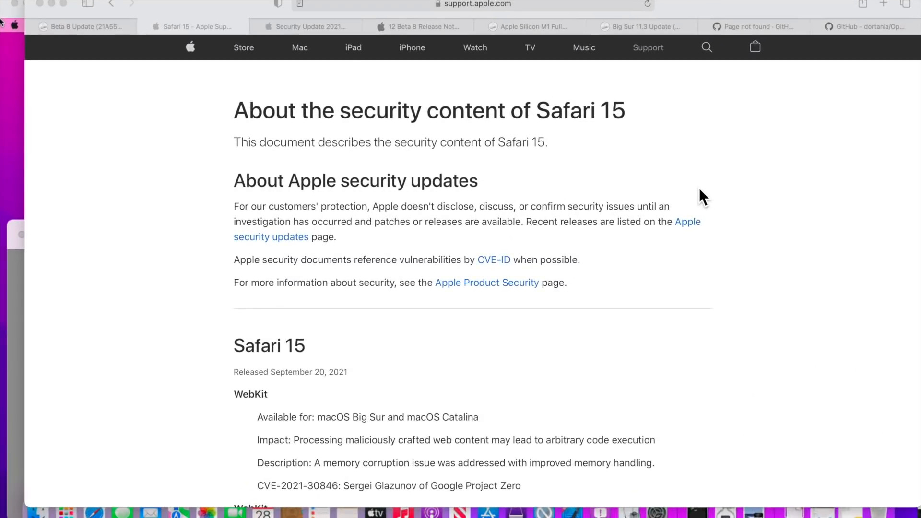
mouse_move(675, 191)
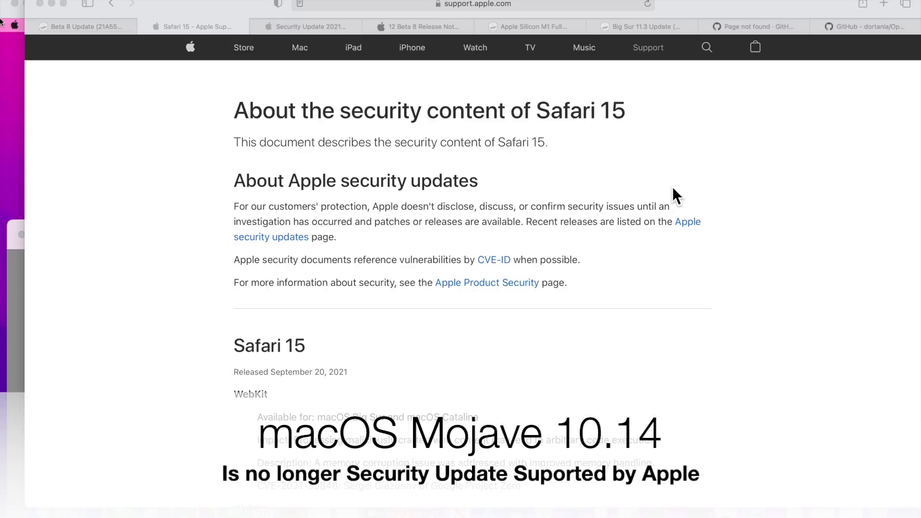
scroll("down", 3)
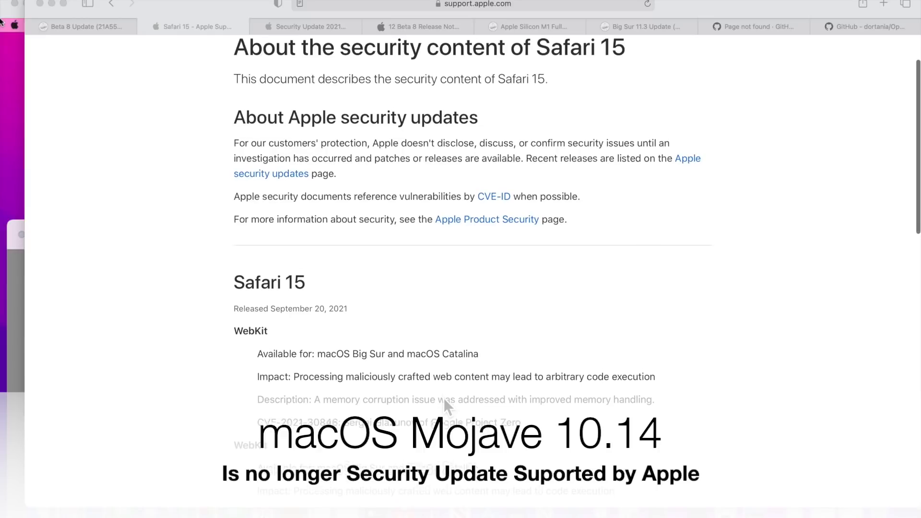
scroll("down", 3)
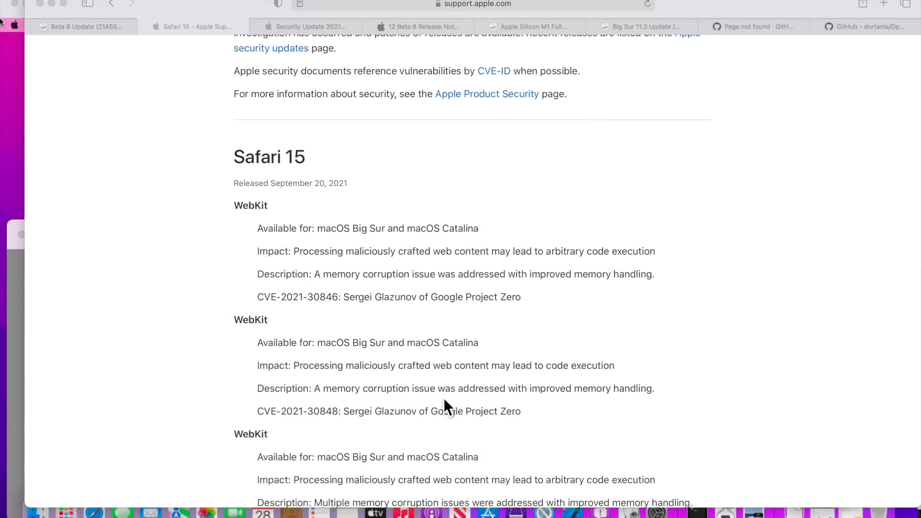
scroll("up", 3)
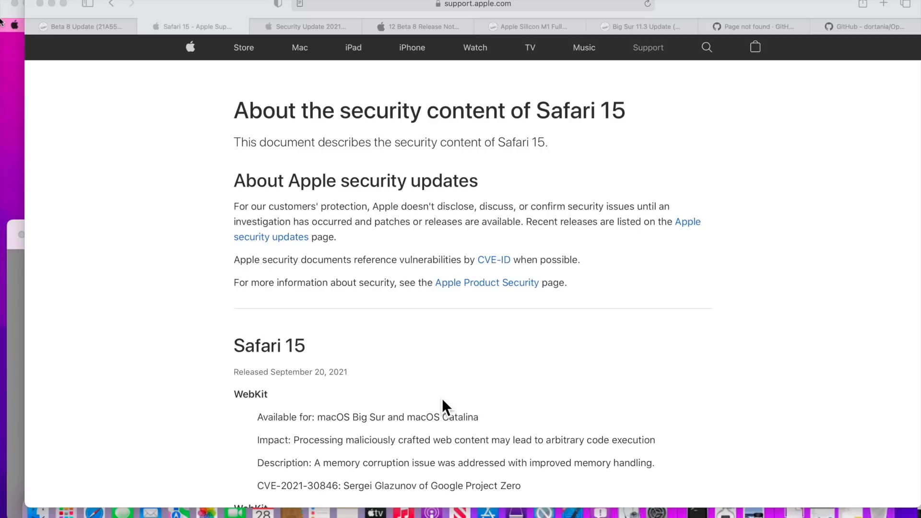
left_click(312, 27)
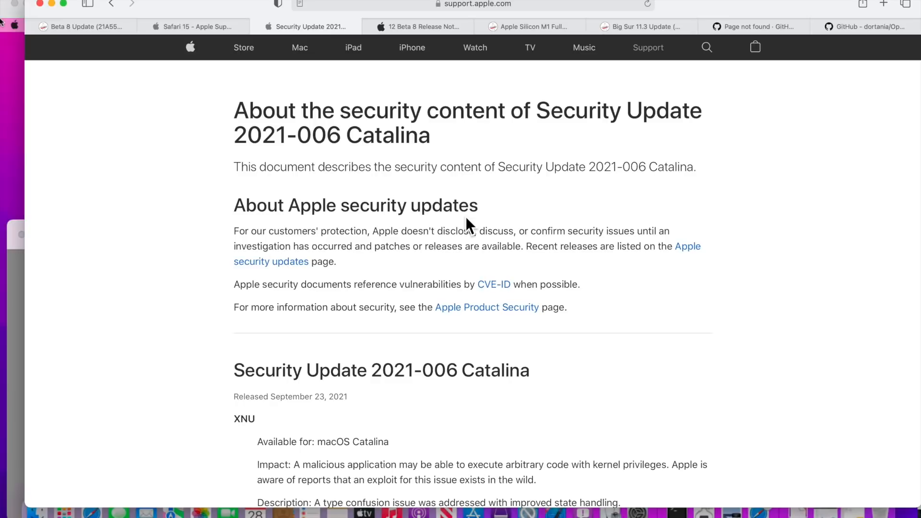
mouse_move(338, 190)
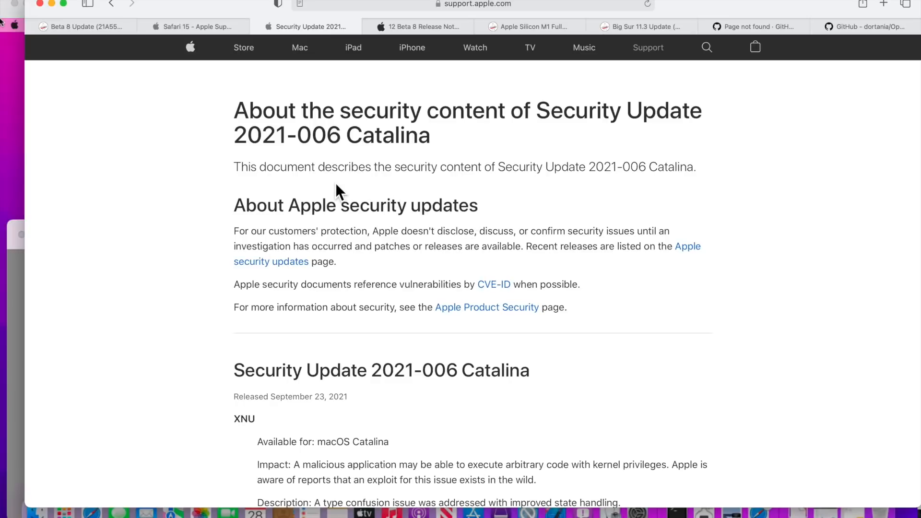
mouse_move(338, 171)
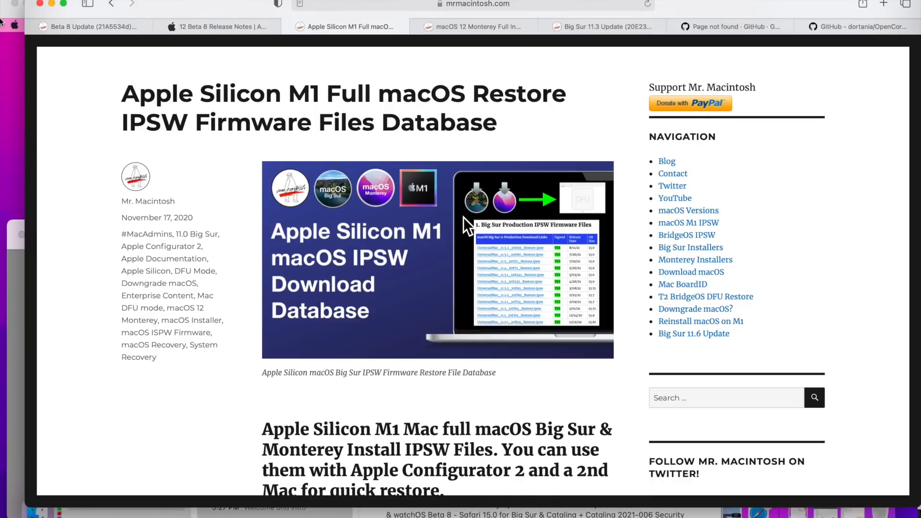
Step: Scroll down to the Big Sur production IPSW firmware table showing signed 11.6–11.2 files
scroll("down", 3)
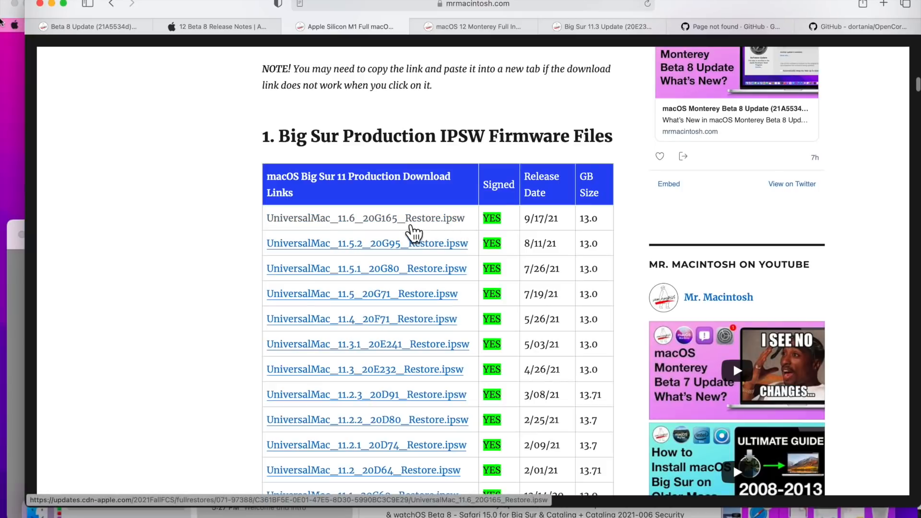
mouse_move(446, 228)
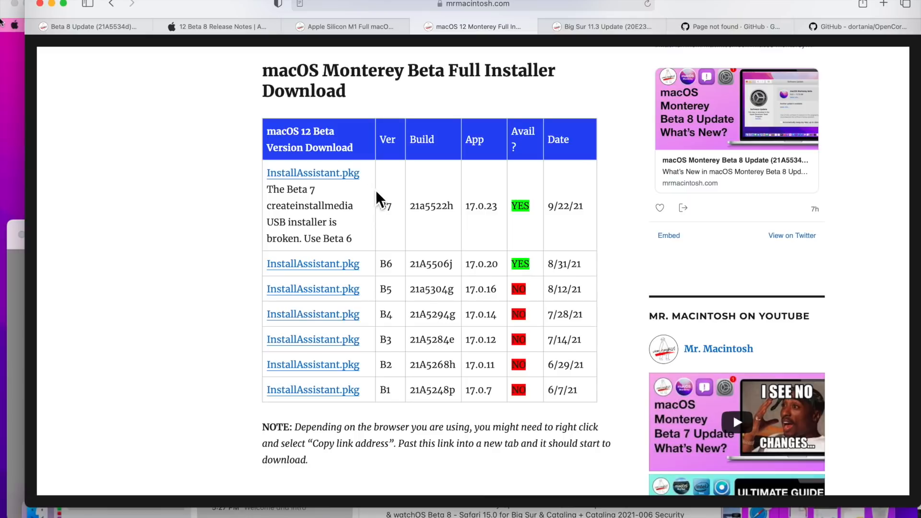
mouse_move(370, 213)
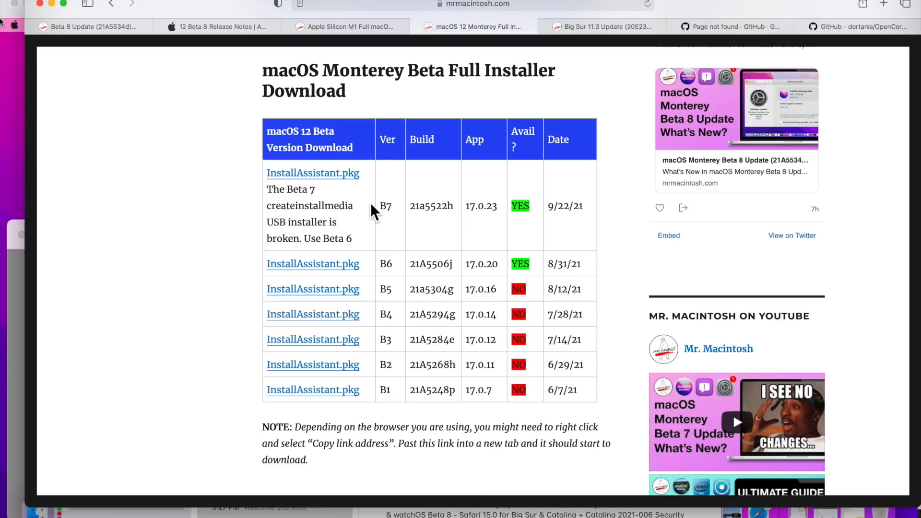
mouse_move(364, 224)
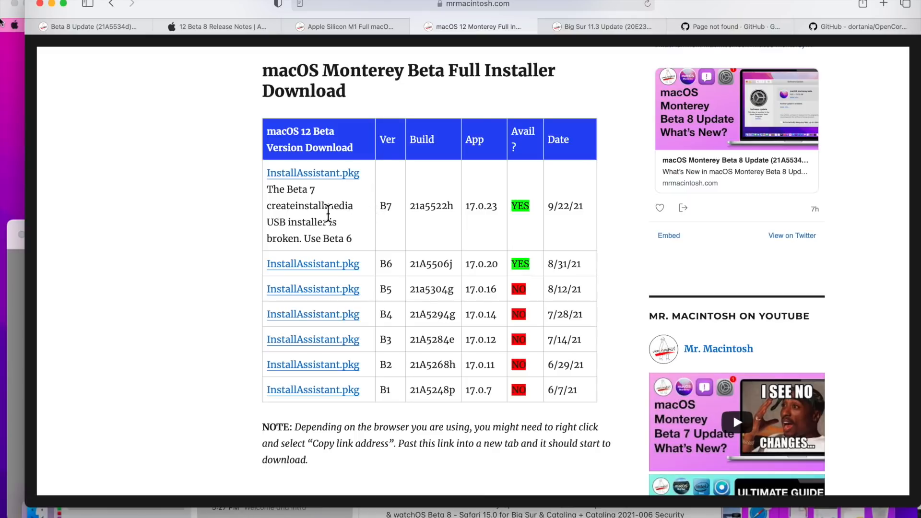
mouse_move(337, 199)
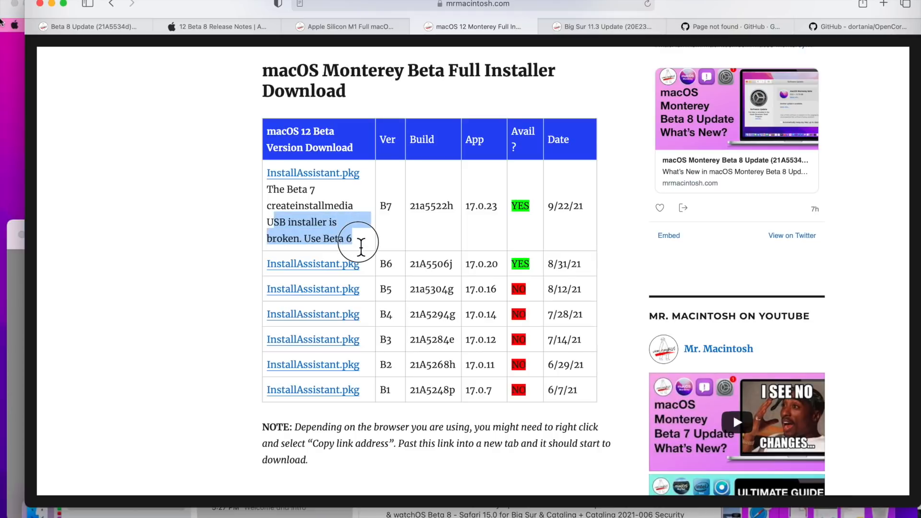
Step: Deselect the Beta 7 broken USB installer note in the Monterey full-installer table
left_click(357, 241)
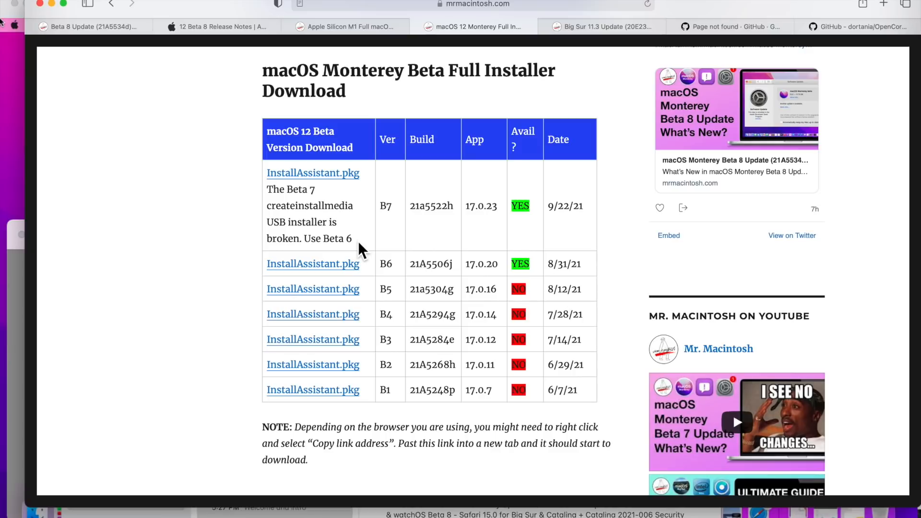
mouse_move(357, 241)
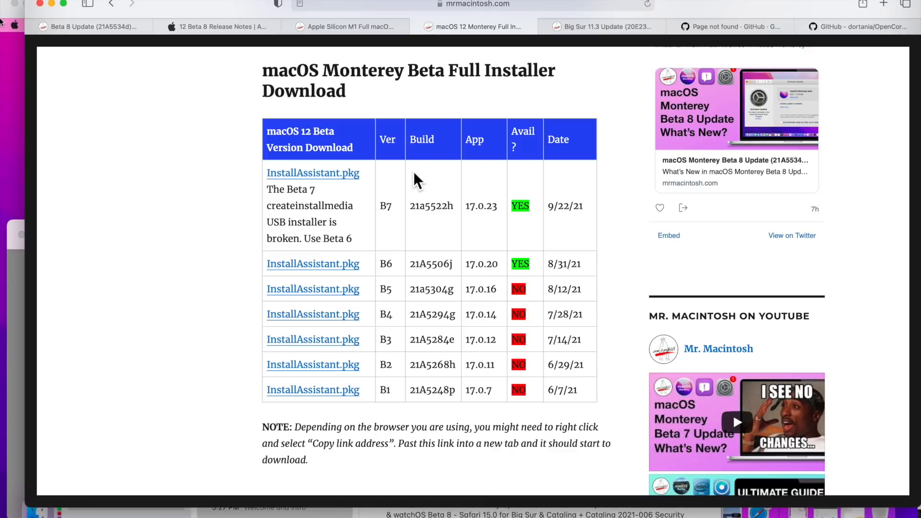
mouse_move(401, 189)
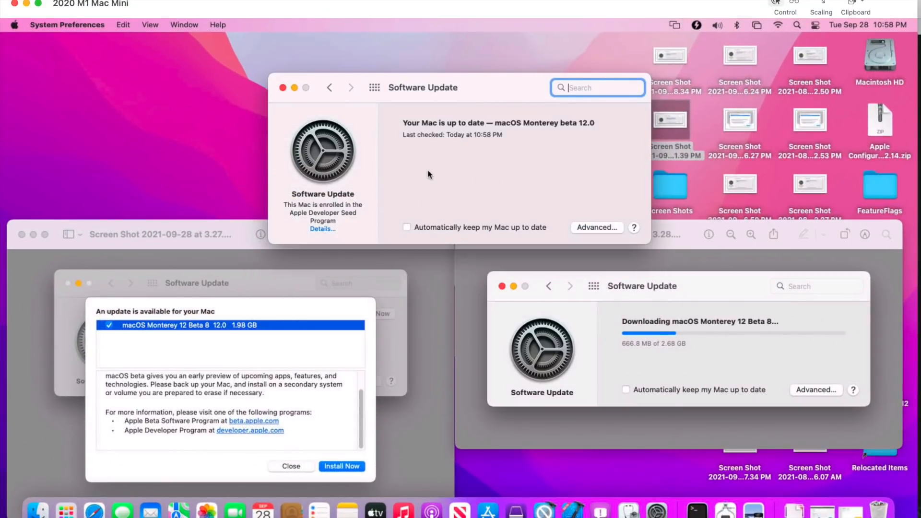
mouse_move(524, 163)
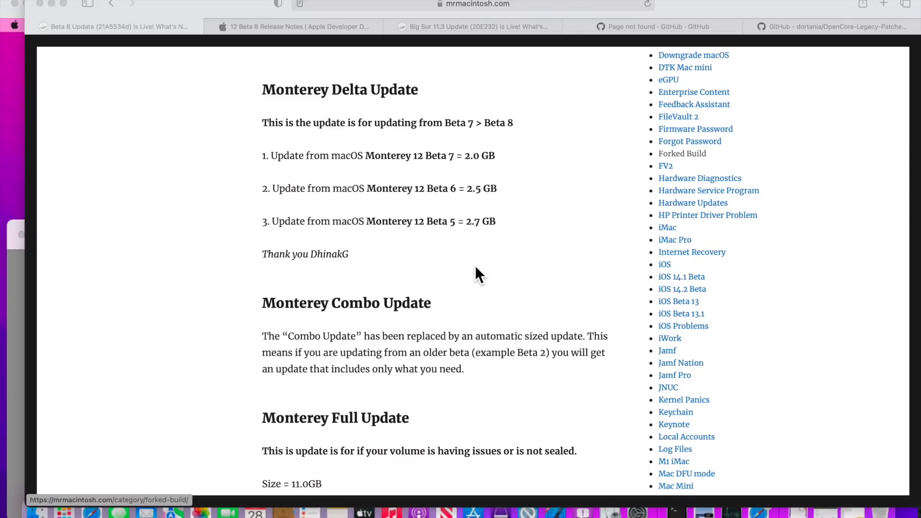
mouse_move(106, 172)
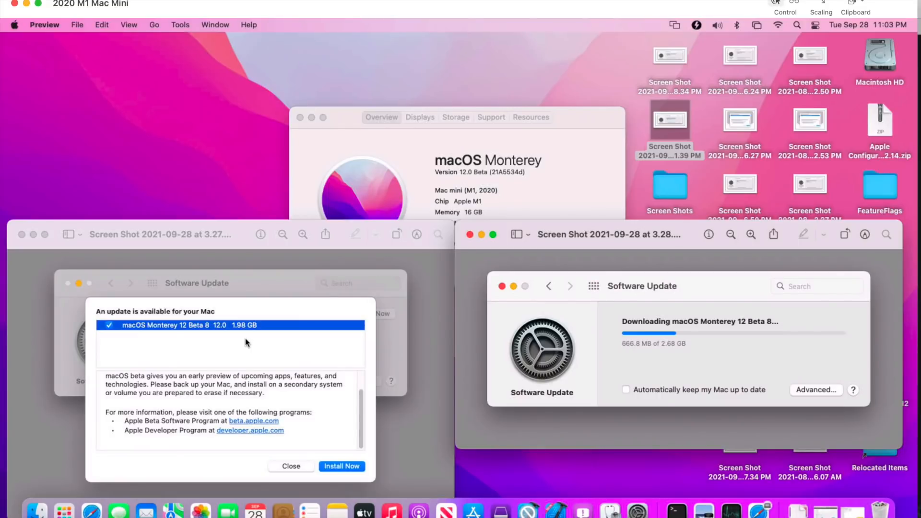
mouse_move(712, 353)
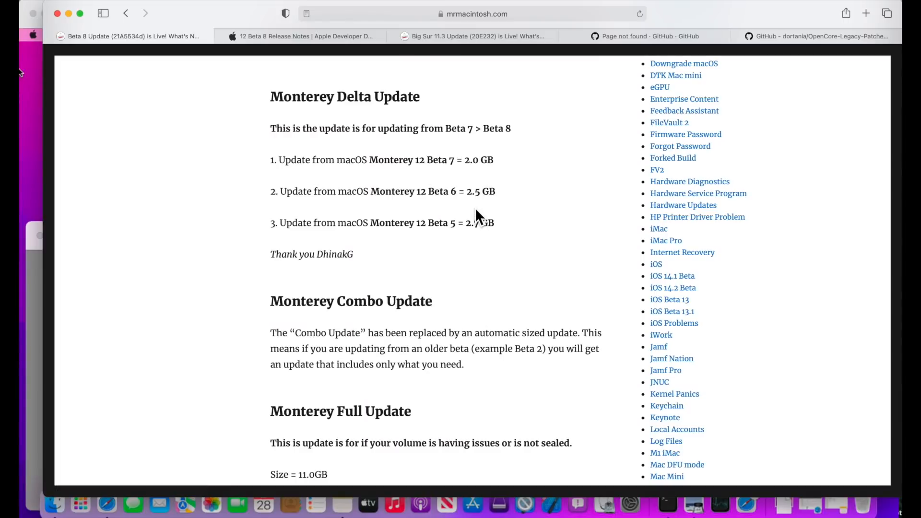
mouse_move(475, 250)
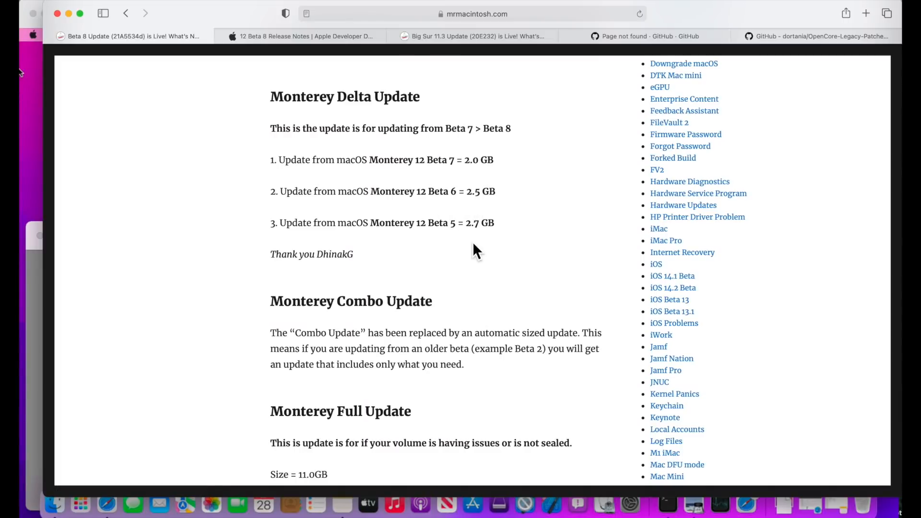
mouse_move(485, 247)
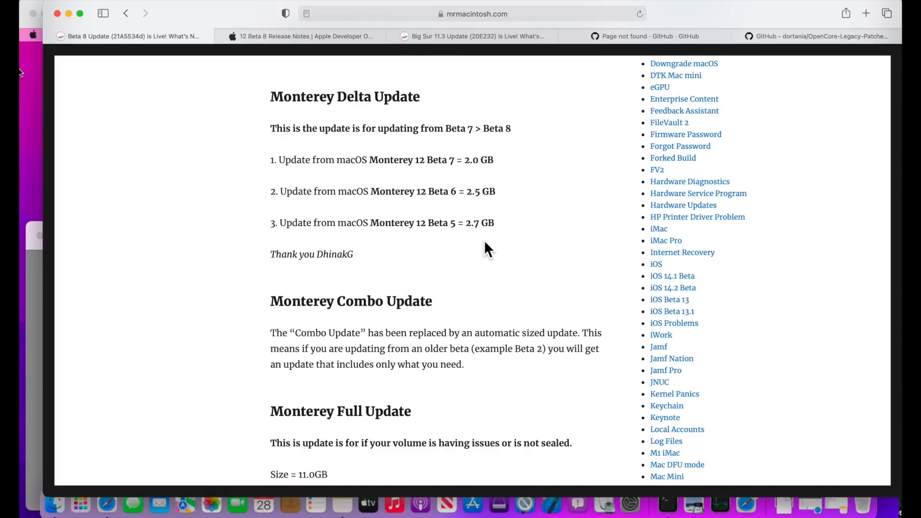
mouse_move(489, 256)
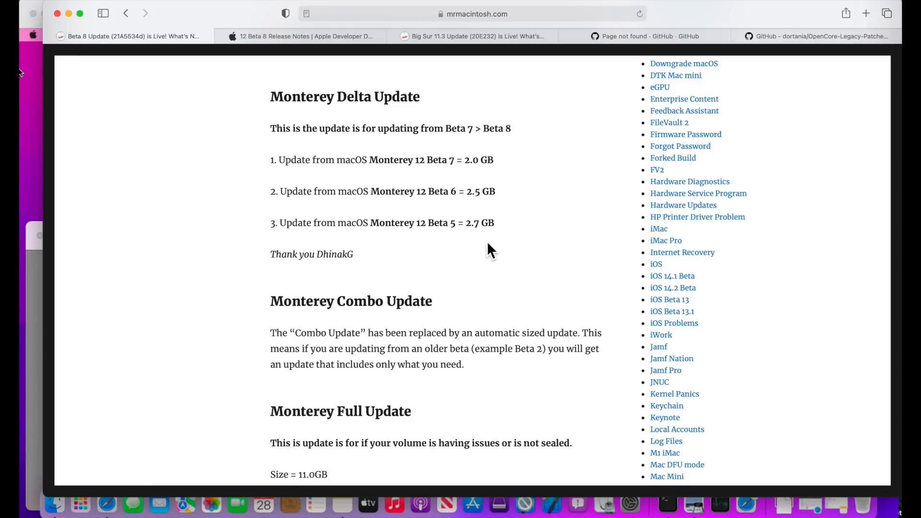
Step: Scroll past the M1 firmware and T2 BridgeOS sections to Safari 15.1 (17612.2.6.1.1)
scroll("down", 3)
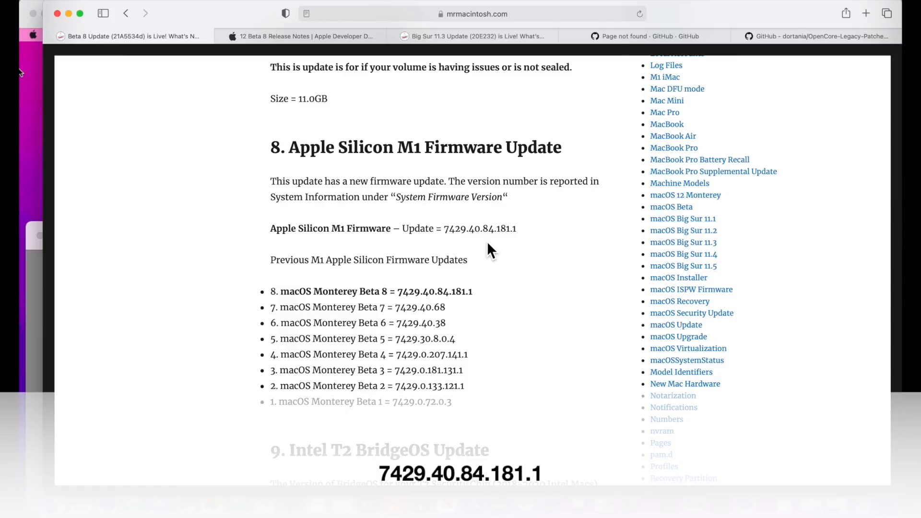
mouse_move(470, 256)
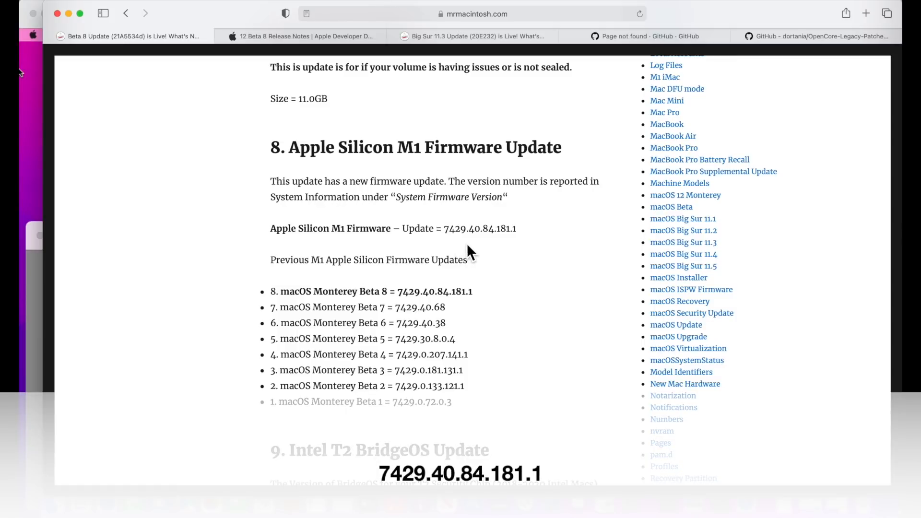
mouse_move(506, 252)
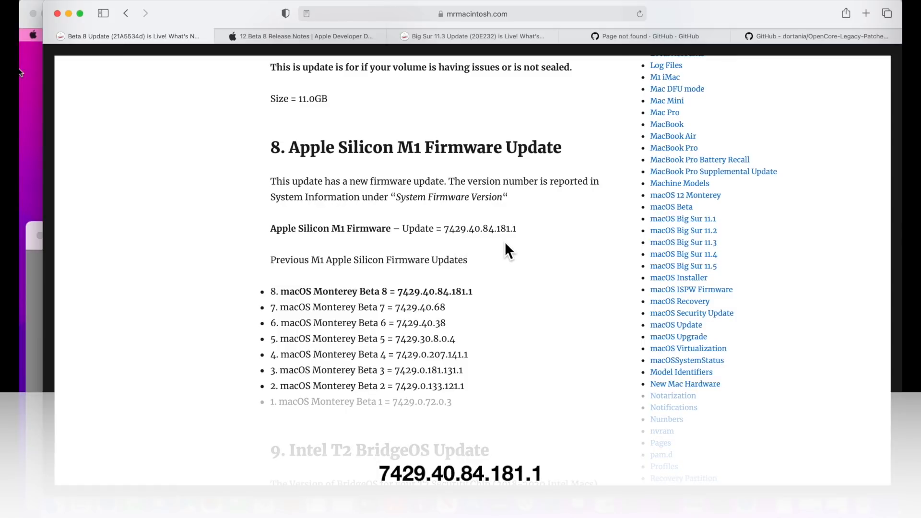
scroll("down", 3)
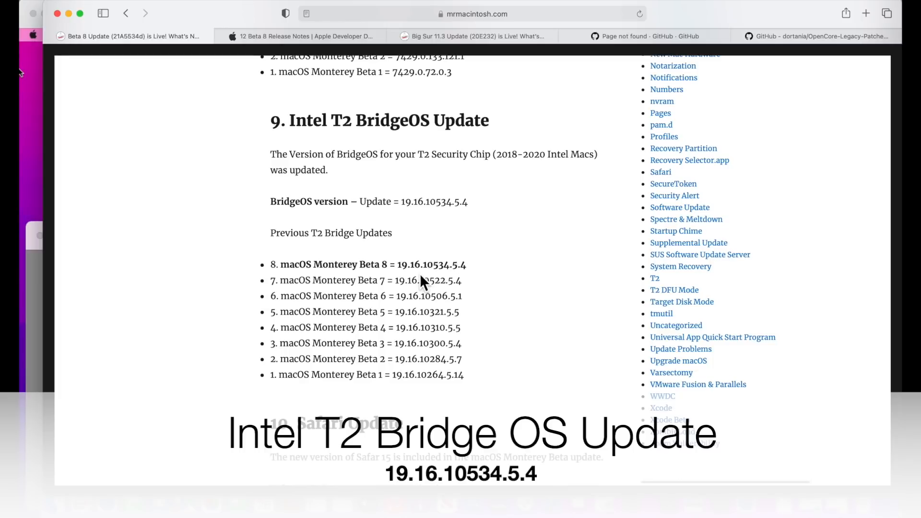
mouse_move(438, 228)
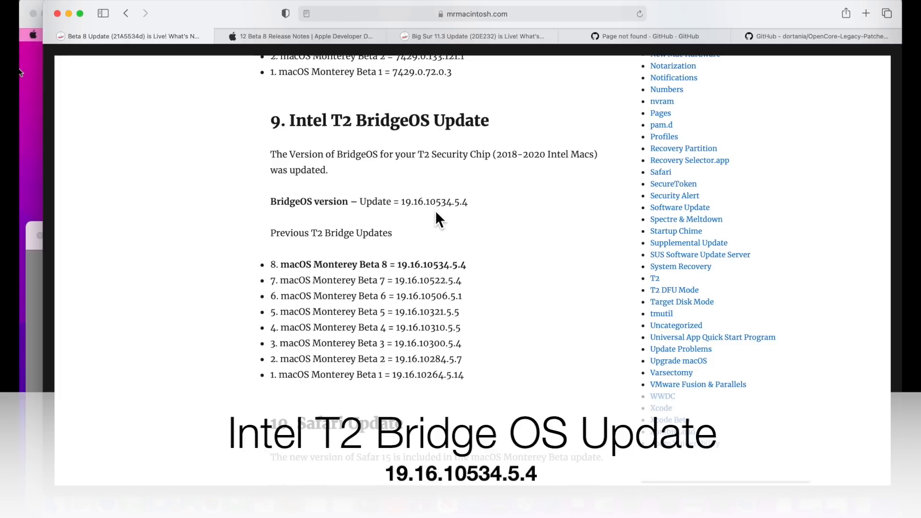
mouse_move(474, 225)
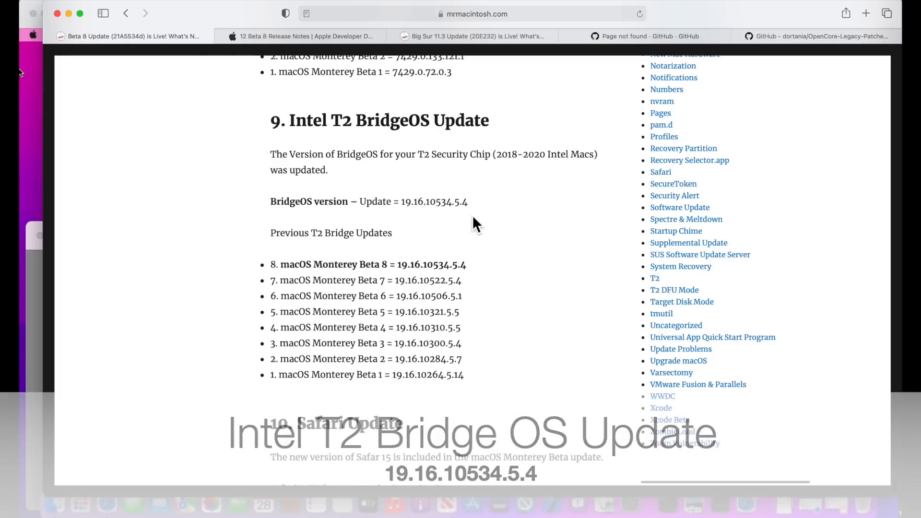
scroll("down", 3)
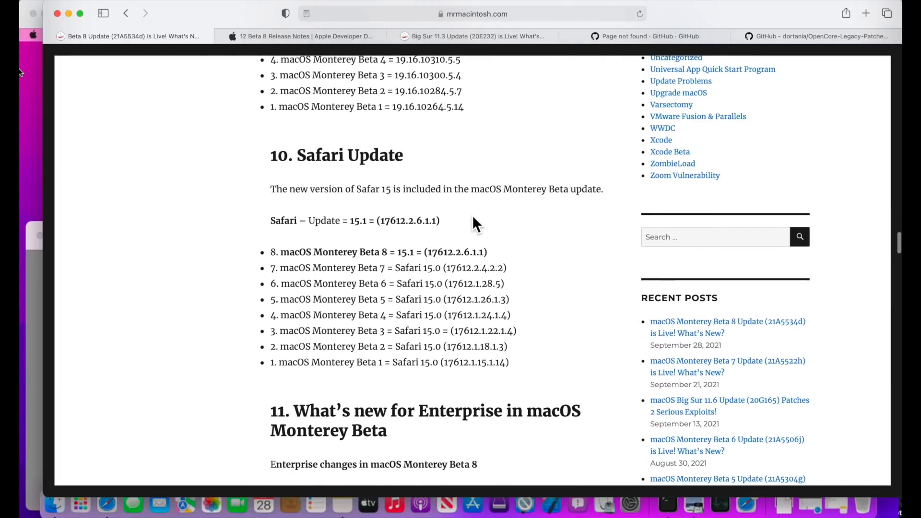
mouse_move(466, 227)
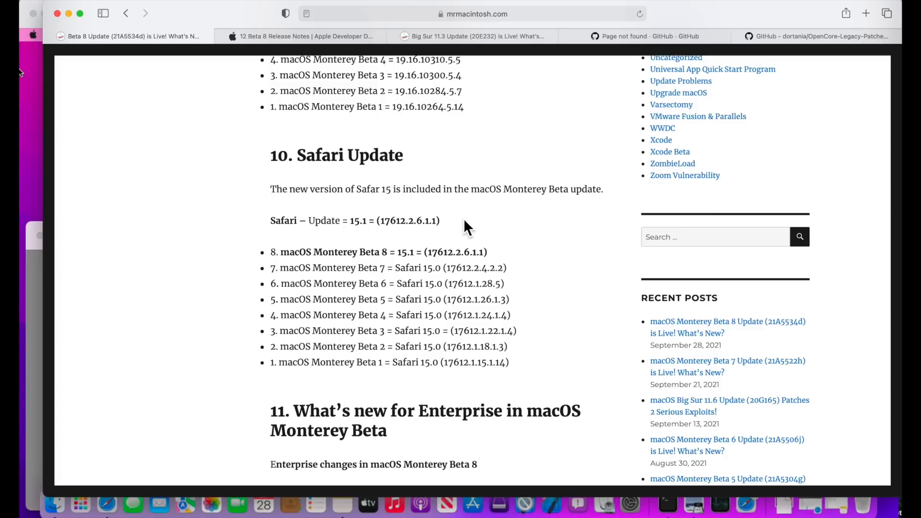
mouse_move(365, 245)
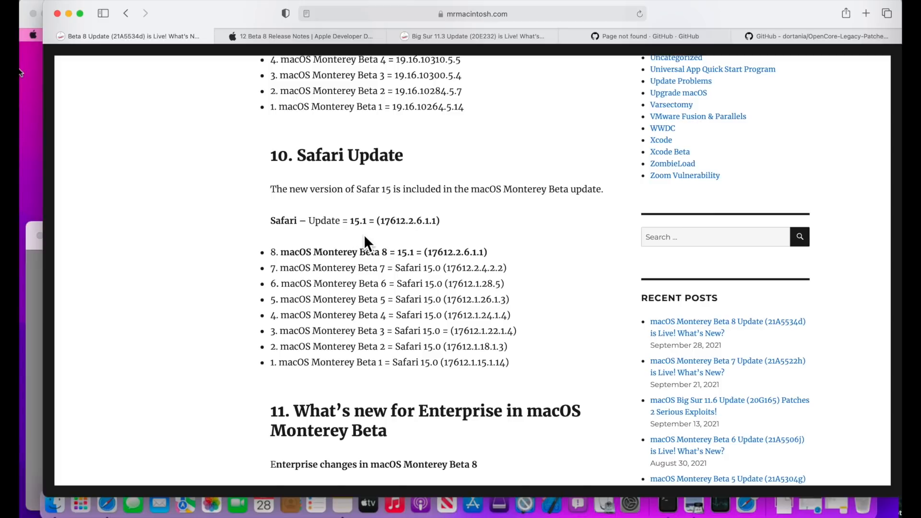
mouse_move(362, 244)
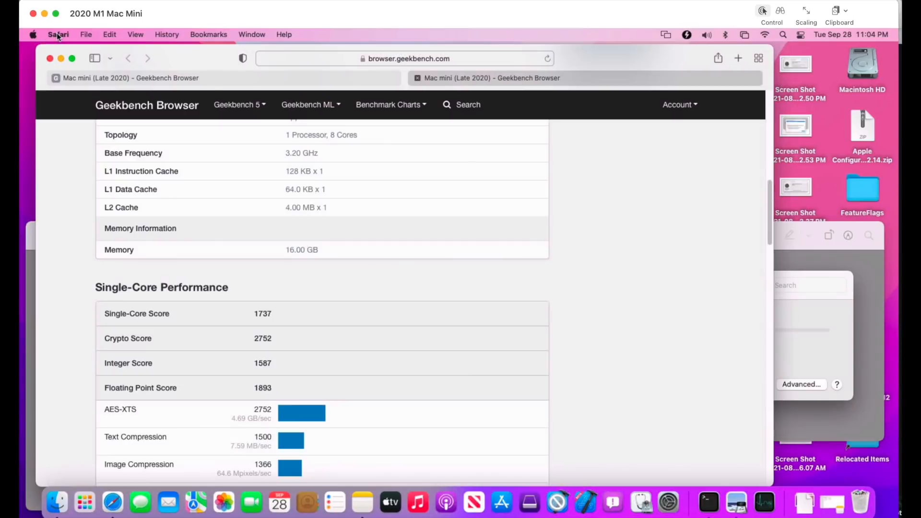
Step: Show the Mac mini (Late 2020) Geekbench scores, including single-core 1737
left_click(58, 34)
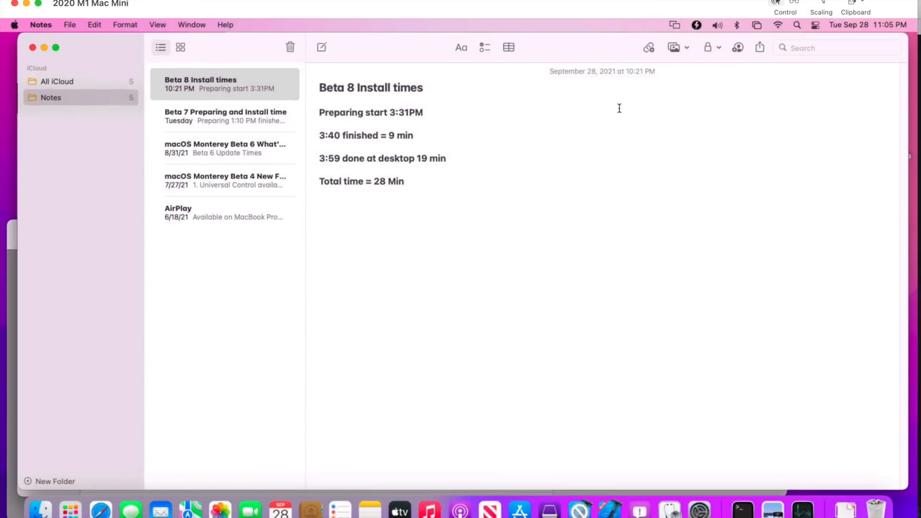
Step: Place the cursor after 'Total time = 28 Min' in the Beta 8 Install times note
left_click(404, 181)
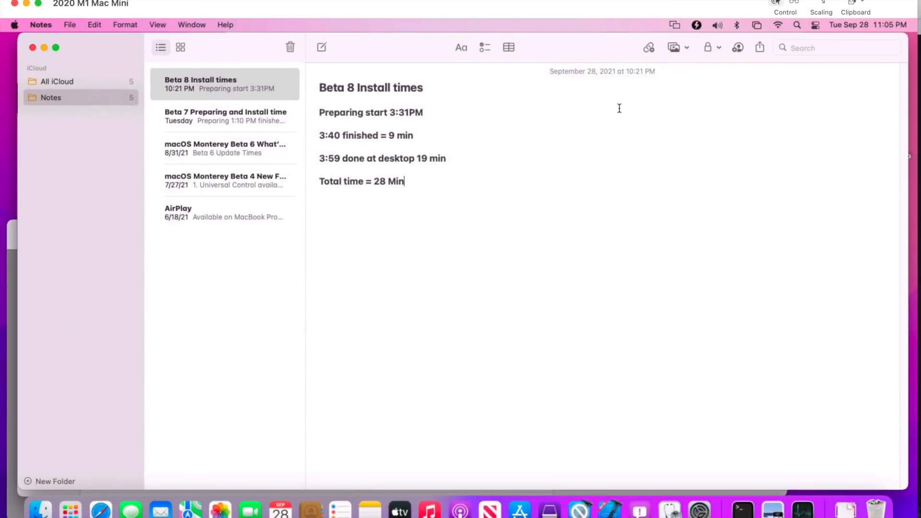
mouse_move(515, 167)
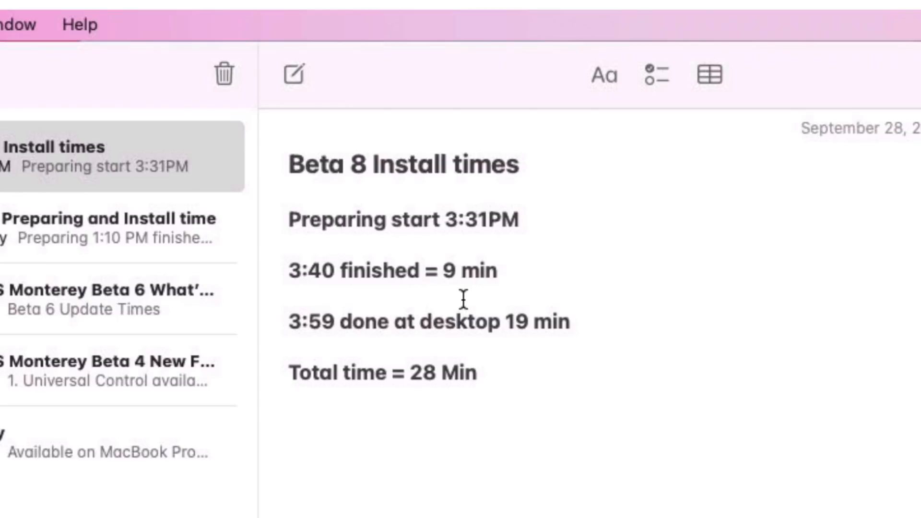
left_click(479, 372)
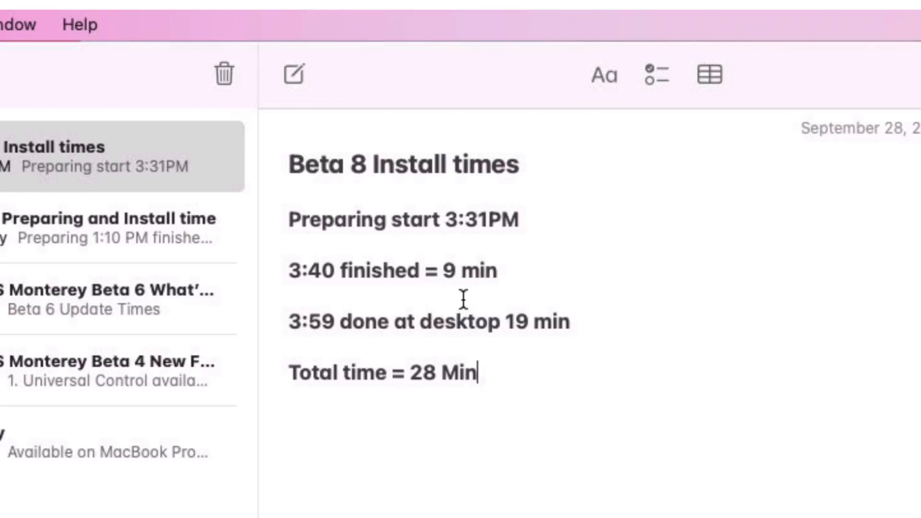
mouse_move(603, 322)
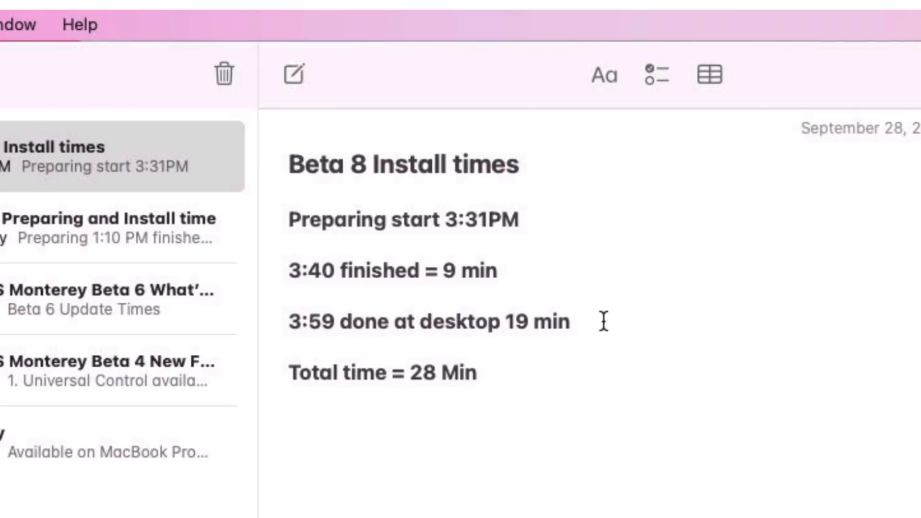
mouse_move(502, 373)
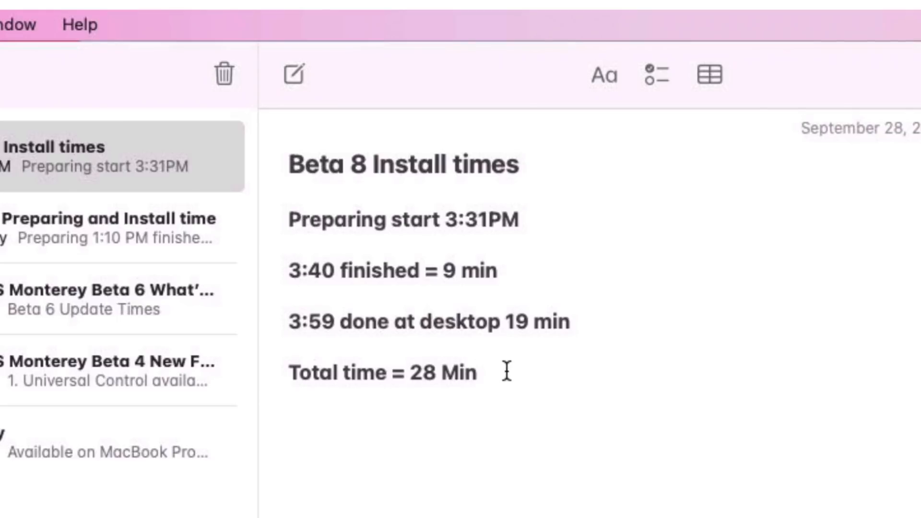
left_click(479, 372)
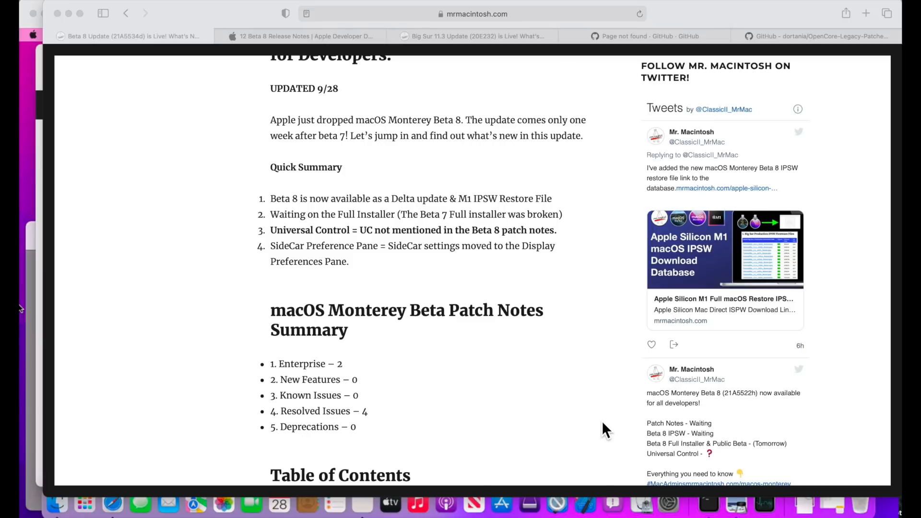
mouse_move(354, 266)
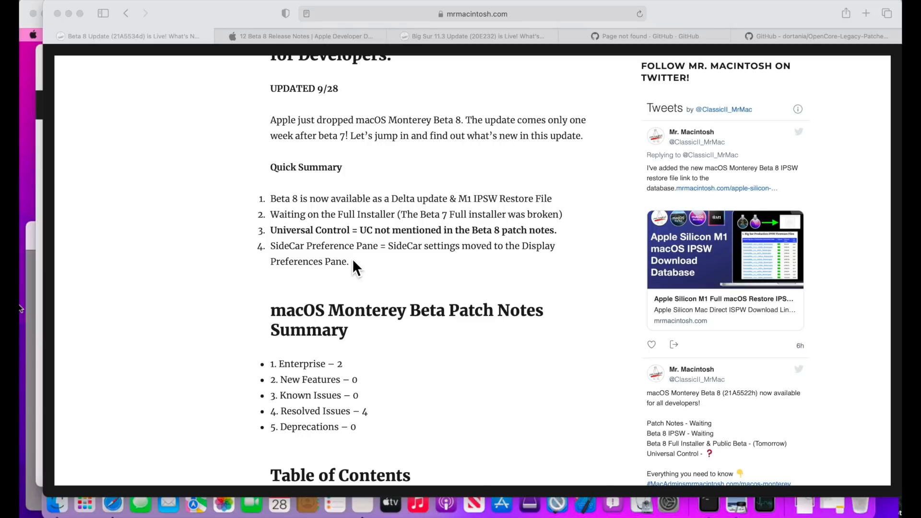
mouse_move(353, 282)
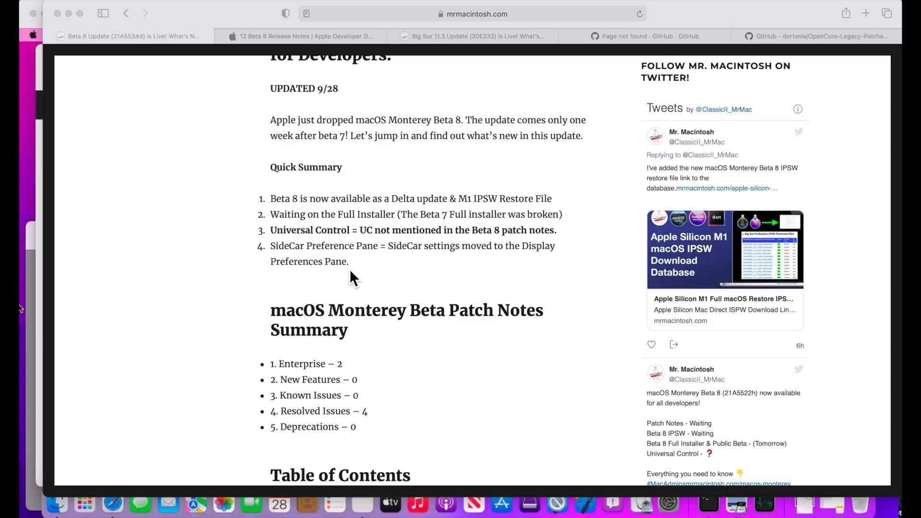
scroll("down", 3)
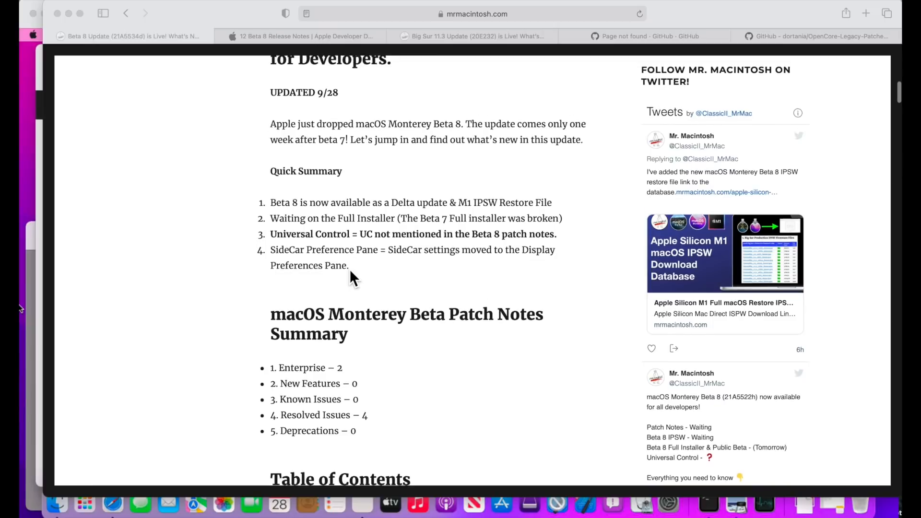
scroll("down", 3)
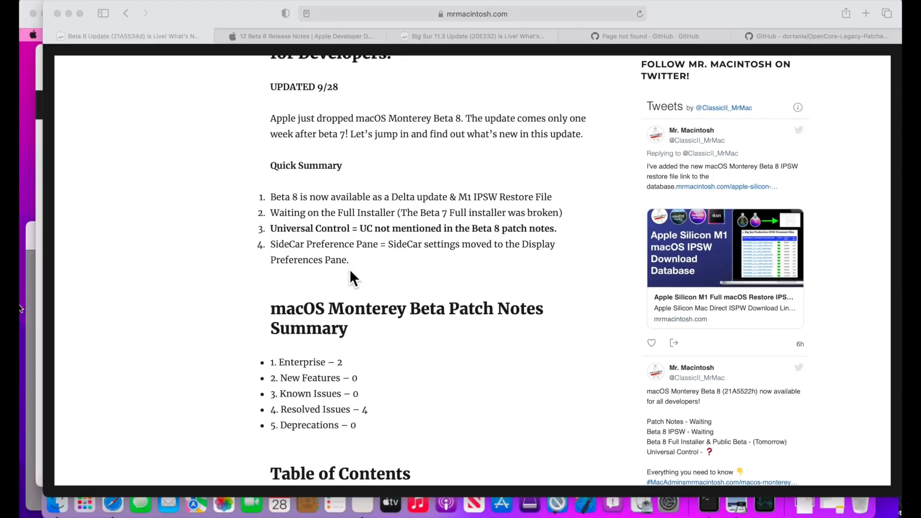
scroll("down", 3)
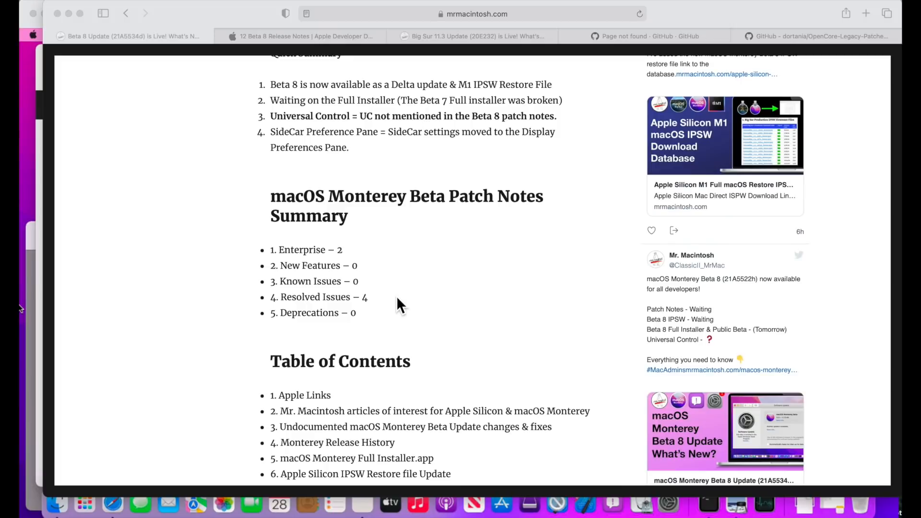
Step: Switch to the macOS 12 Beta 8 release notes and scroll to the iCloud and Language & Region issues
left_click(300, 36)
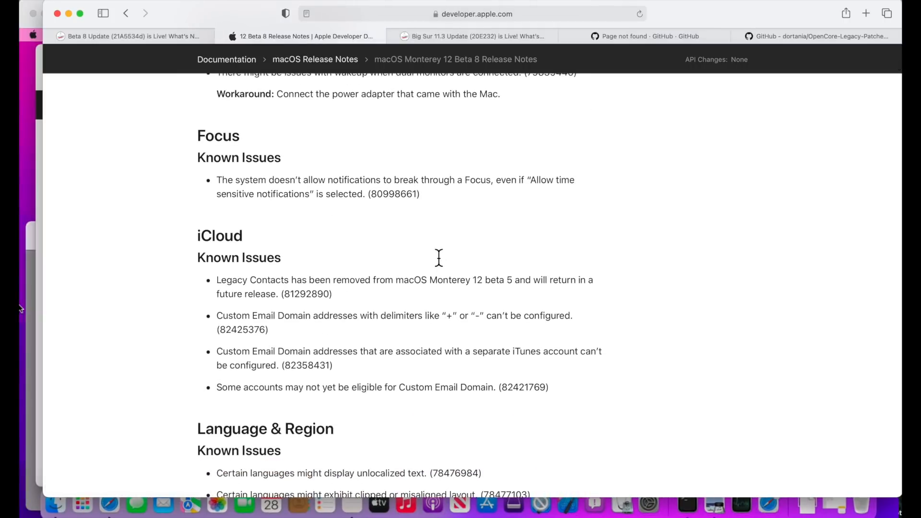
scroll("down", 3)
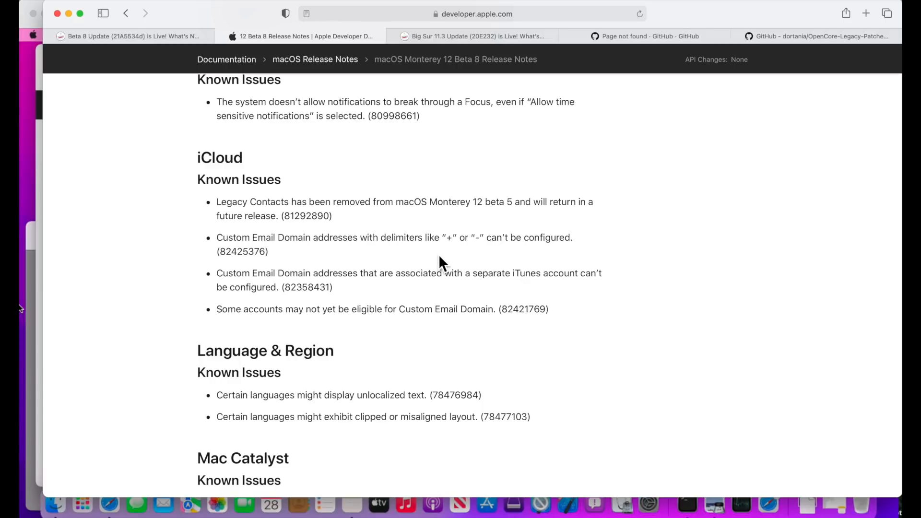
mouse_move(339, 261)
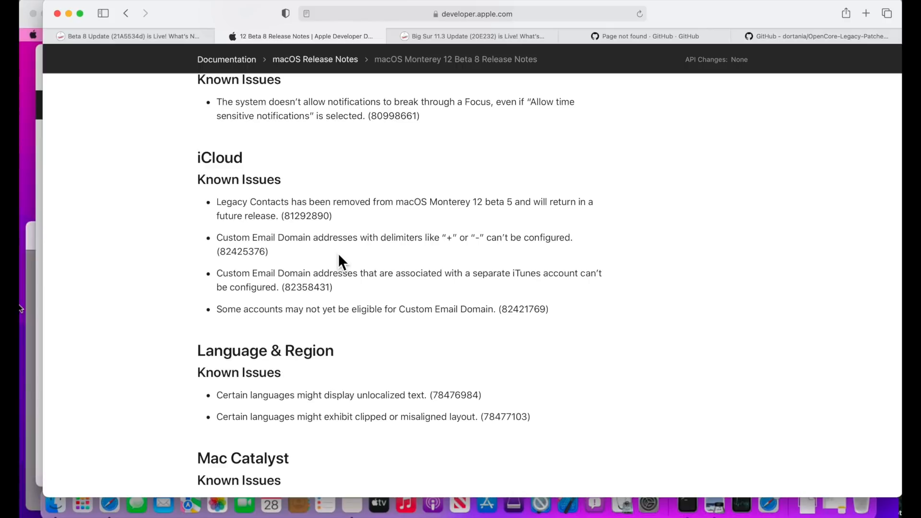
mouse_move(309, 220)
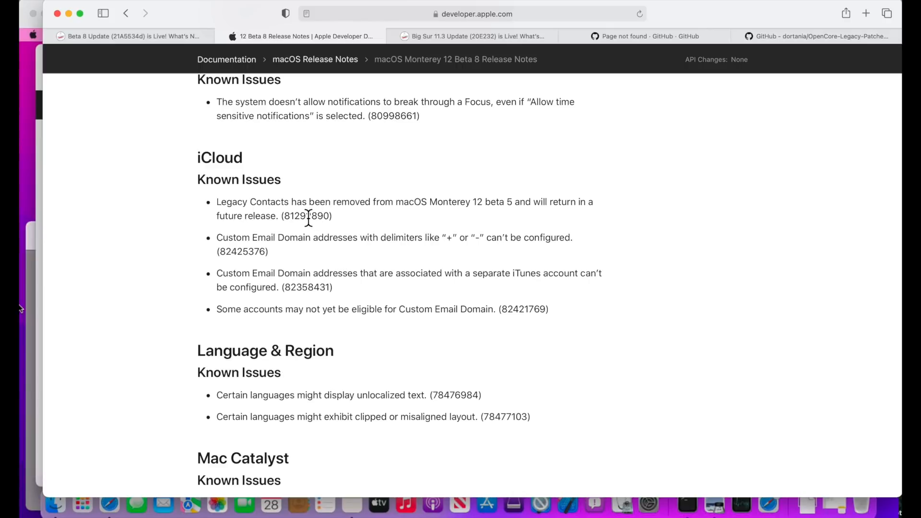
mouse_move(449, 396)
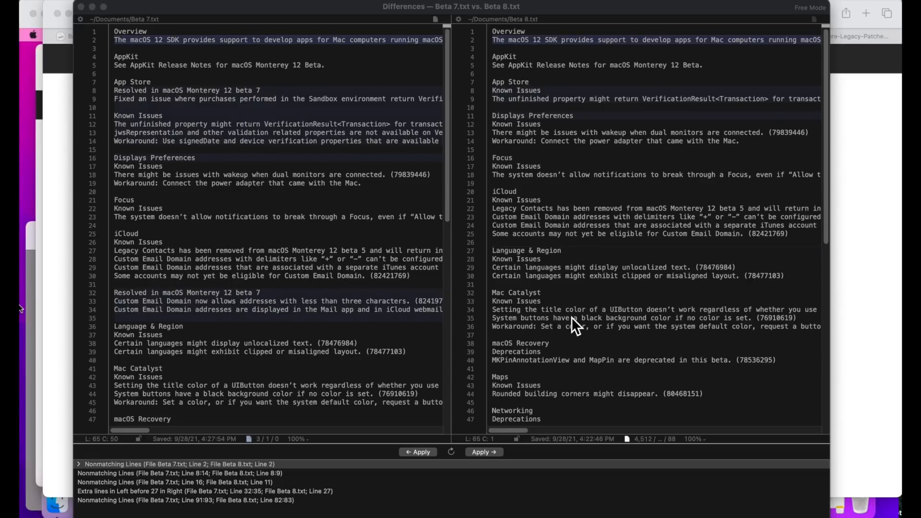
mouse_move(240, 444)
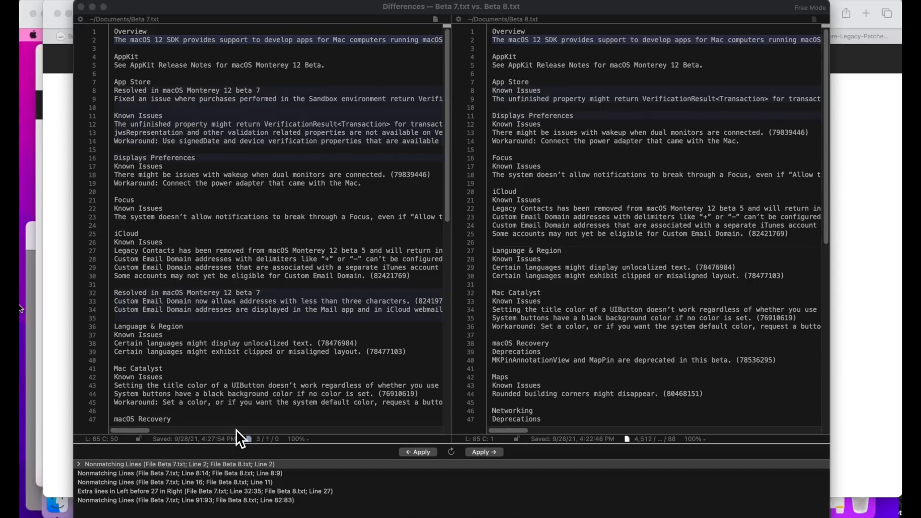
mouse_move(128, 507)
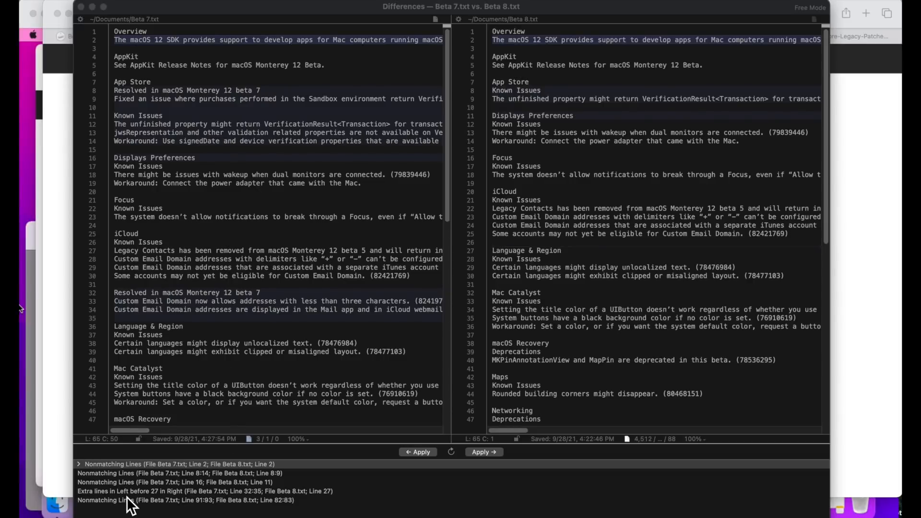
mouse_move(136, 506)
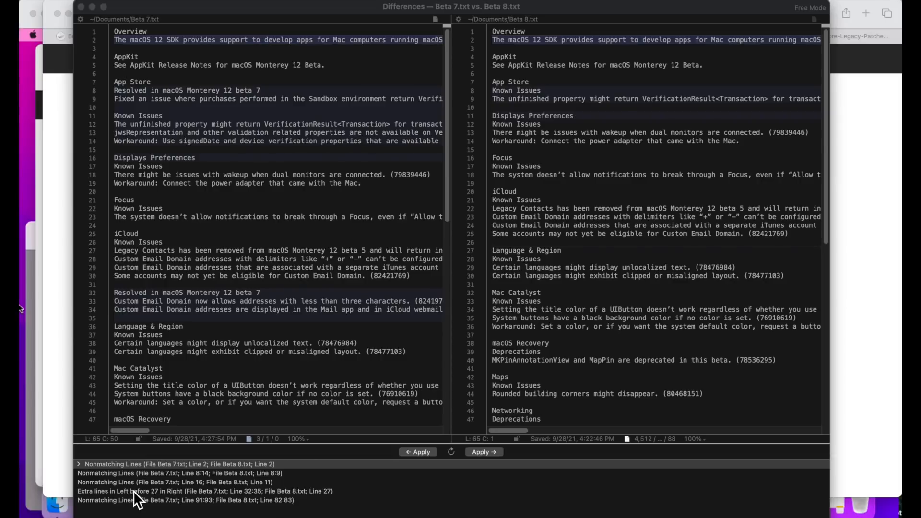
mouse_move(417, 119)
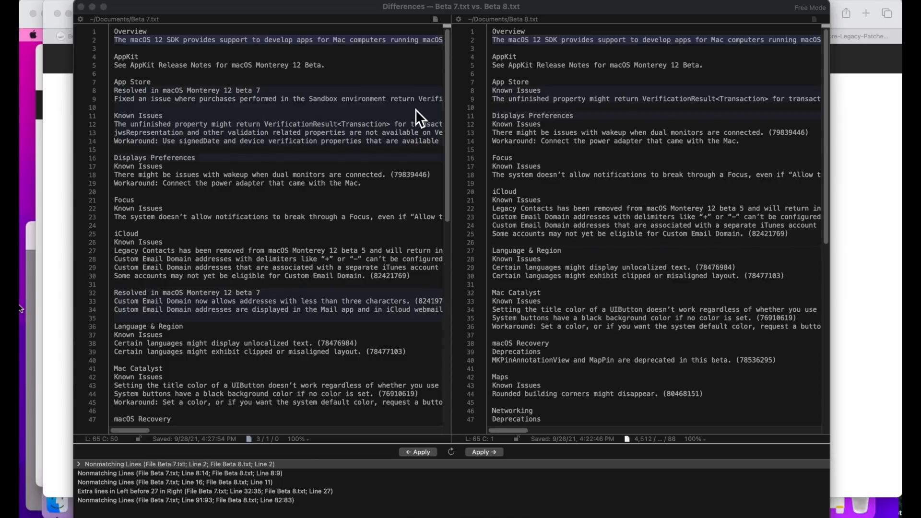
mouse_move(220, 152)
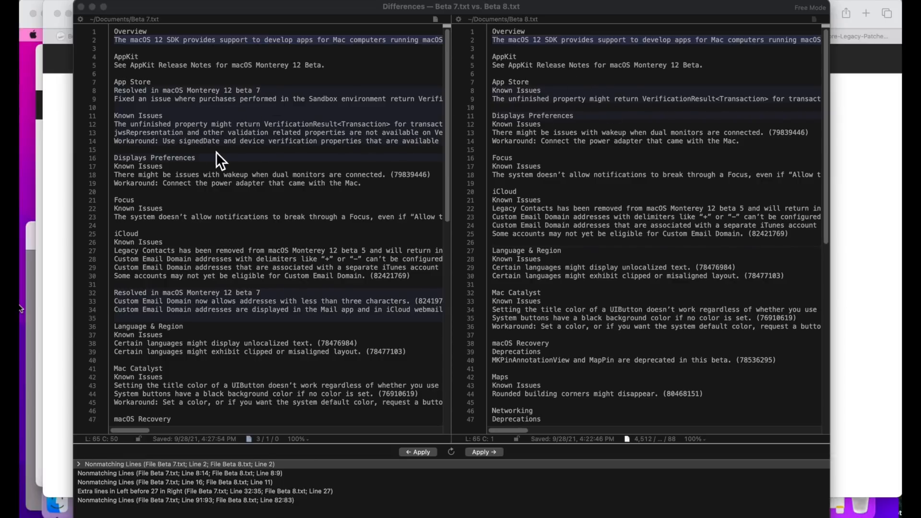
mouse_move(168, 141)
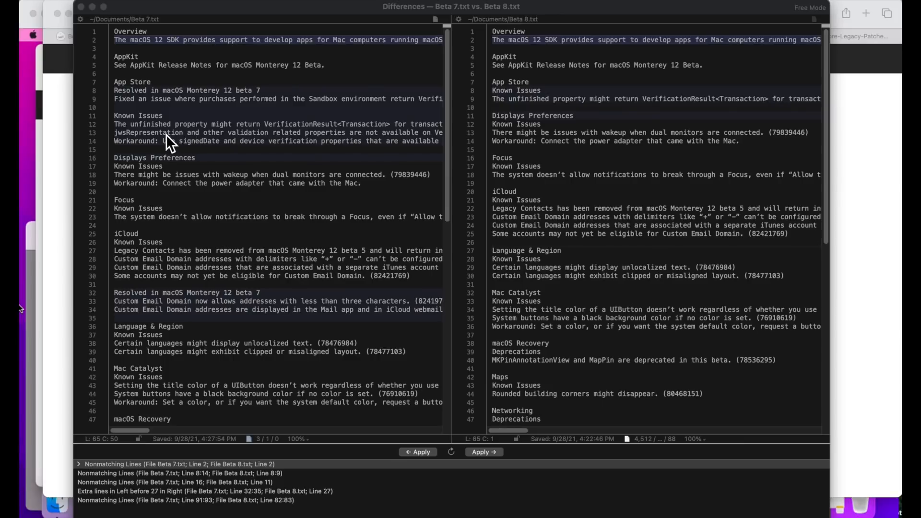
mouse_move(163, 146)
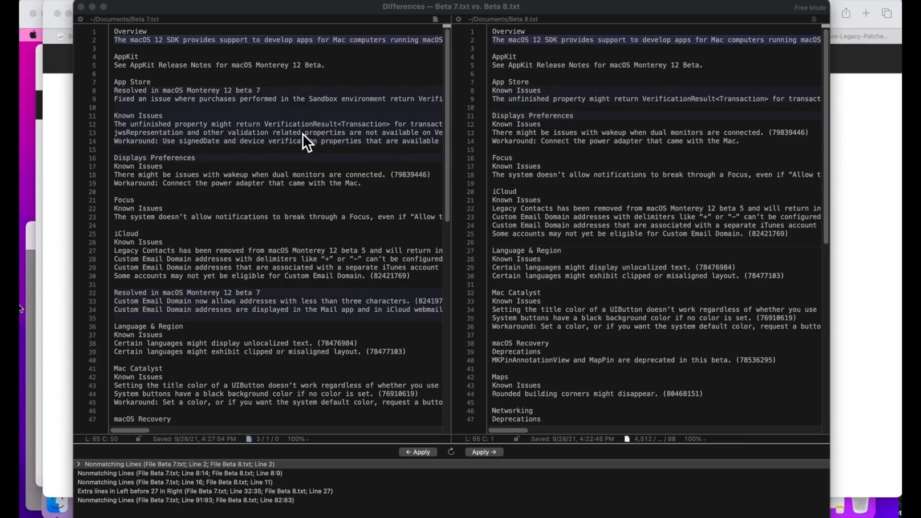
mouse_move(527, 126)
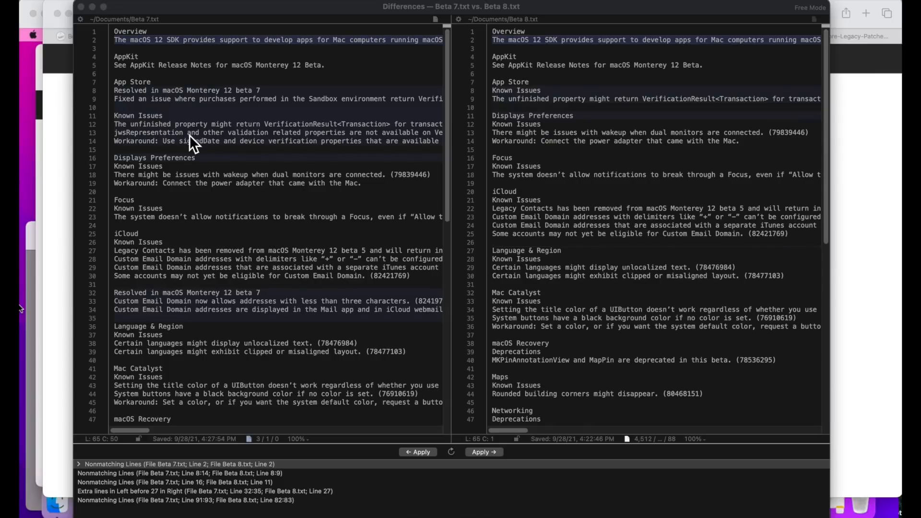
mouse_move(151, 146)
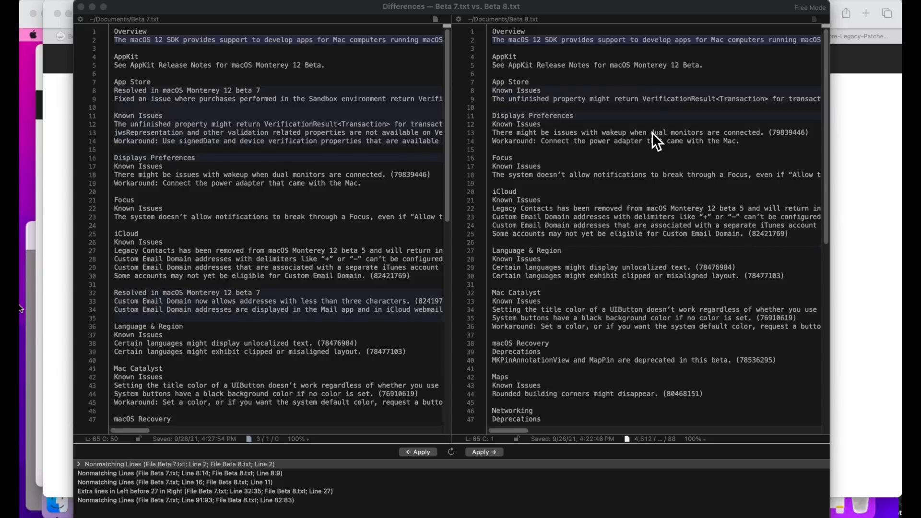
Step: Scroll the Beta 7 vs Beta 8 differences down to the Xcode section
scroll("down", 3)
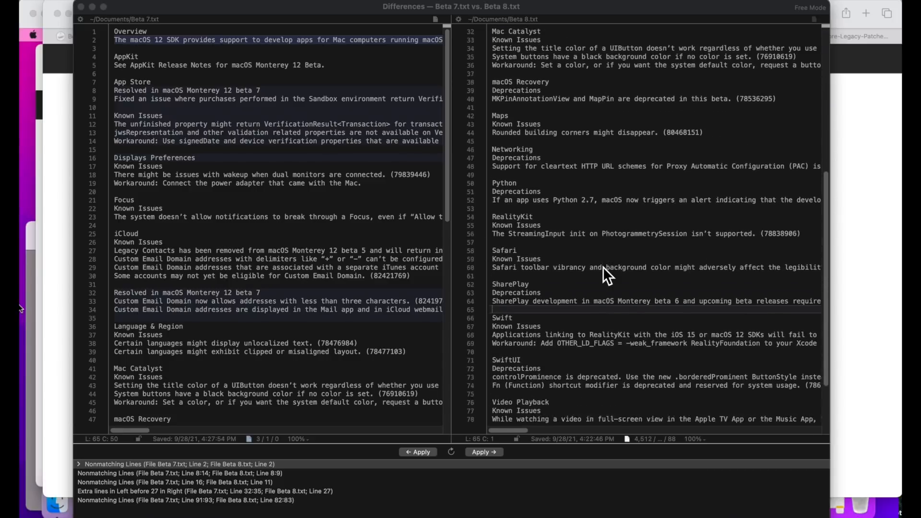
scroll("down", 3)
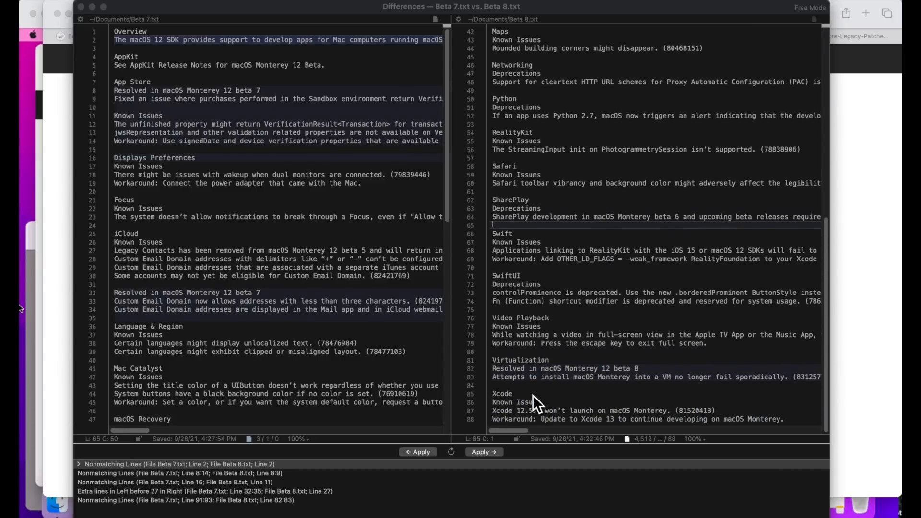
mouse_move(617, 394)
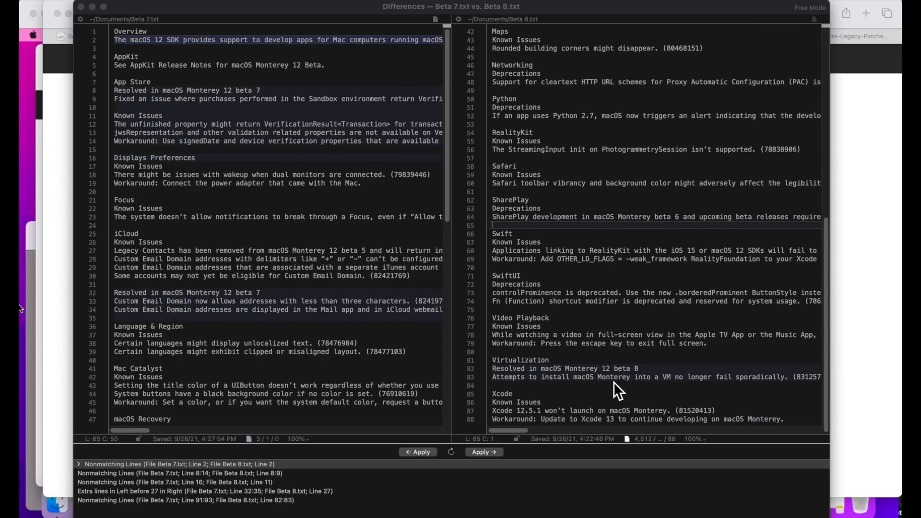
mouse_move(632, 400)
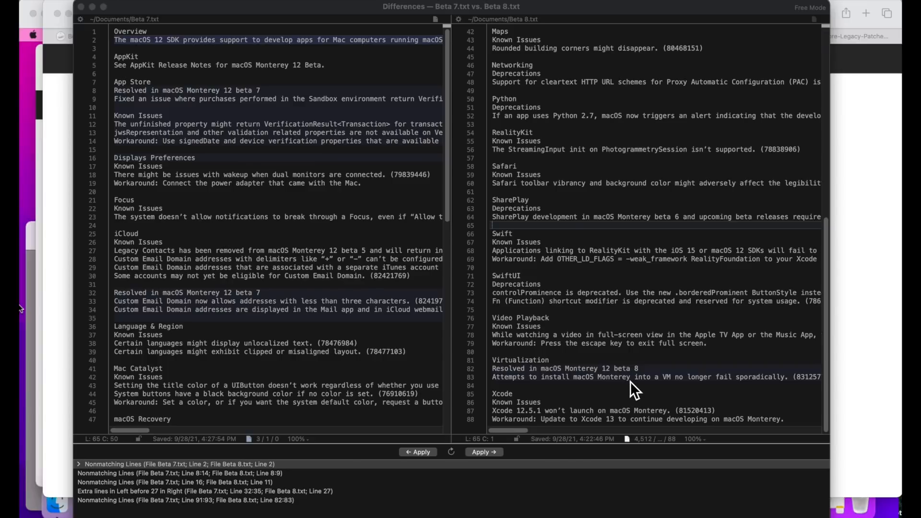
mouse_move(183, 315)
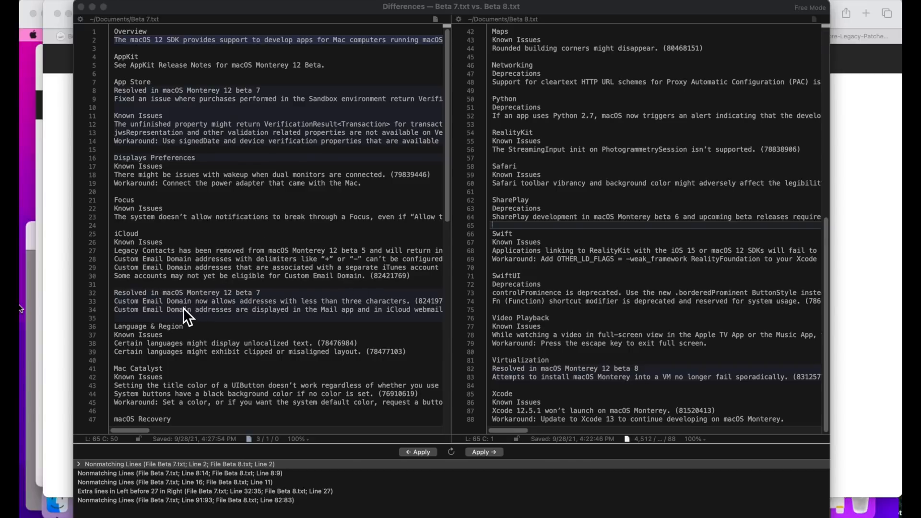
mouse_move(147, 318)
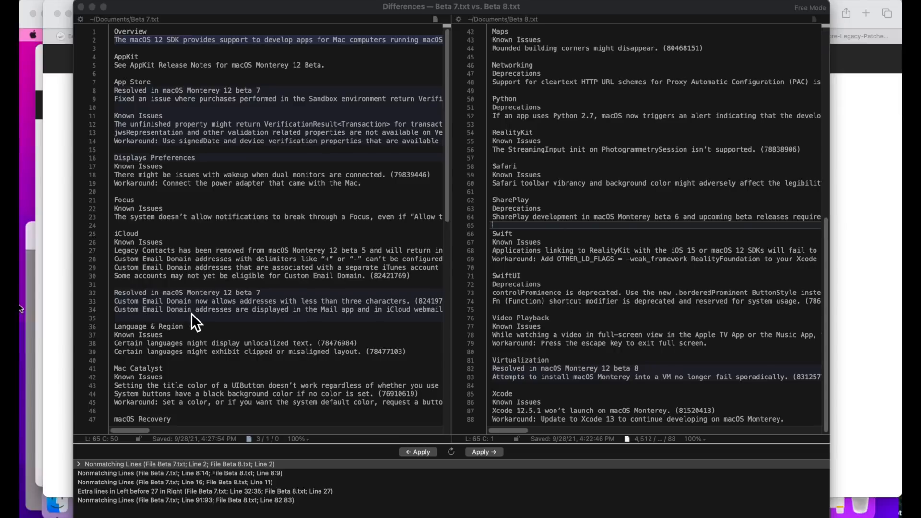
mouse_move(538, 312)
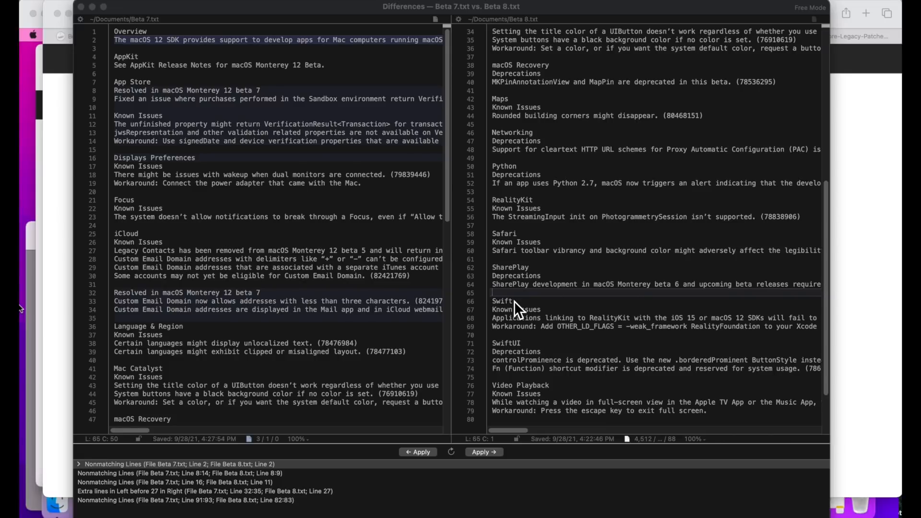
mouse_move(350, 293)
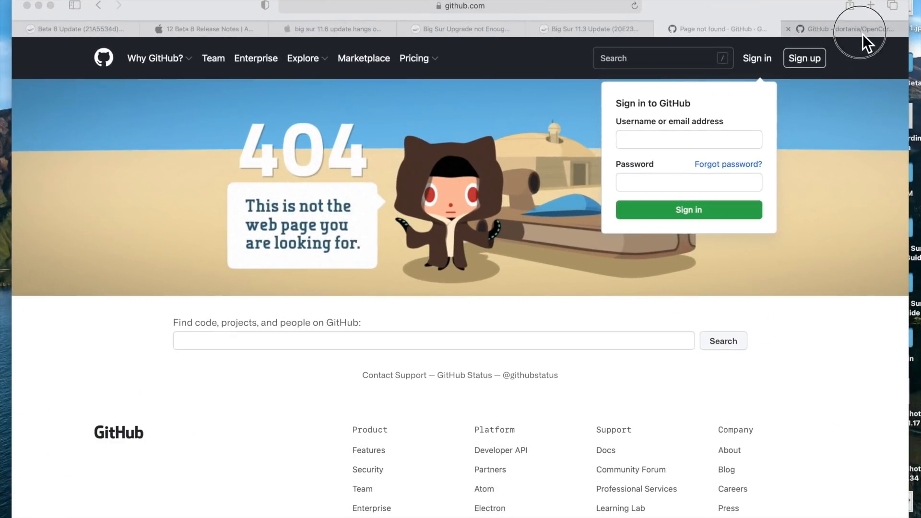
Step: Switch to the dortania/OpenCore-Legacy-Patcher GitHub tab showing latest release 0.2.5
left_click(860, 28)
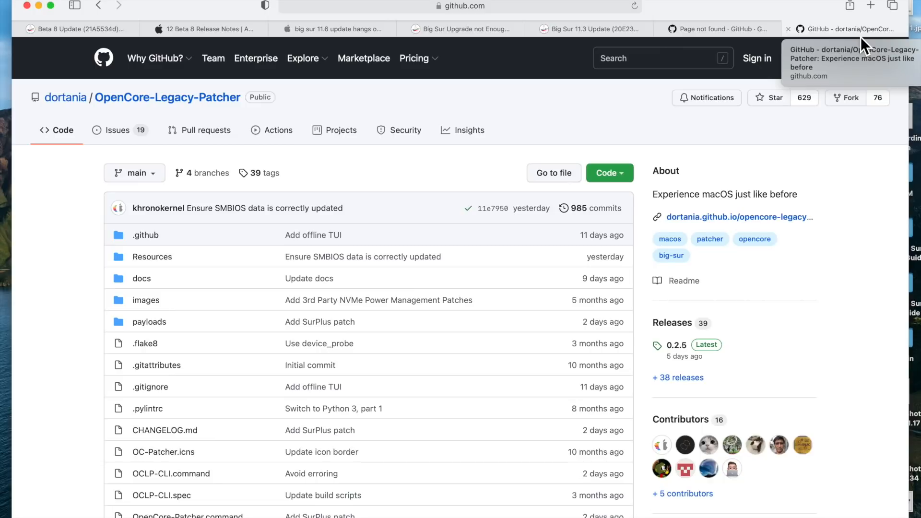
mouse_move(698, 359)
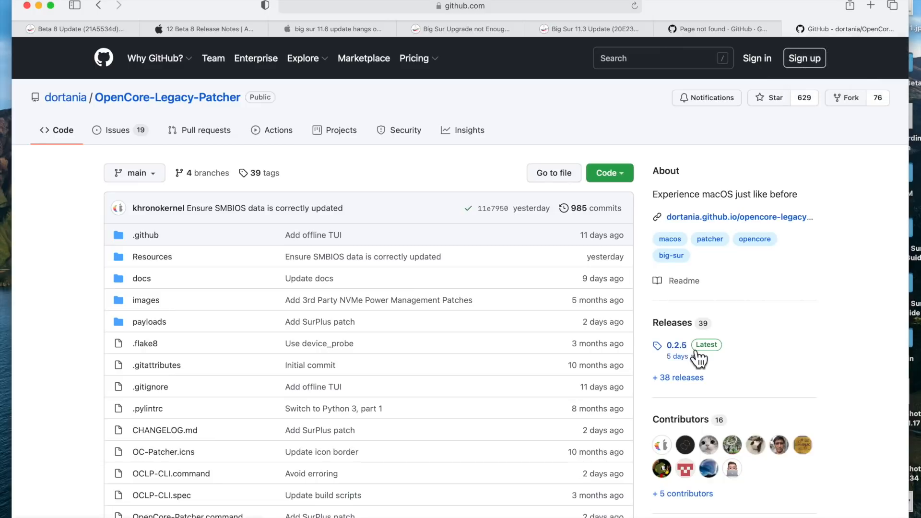
Step: Read the OpenCore Legacy Patcher 0.2.5 release notes, then return to the Beta 8 Update article
left_click(674, 345)
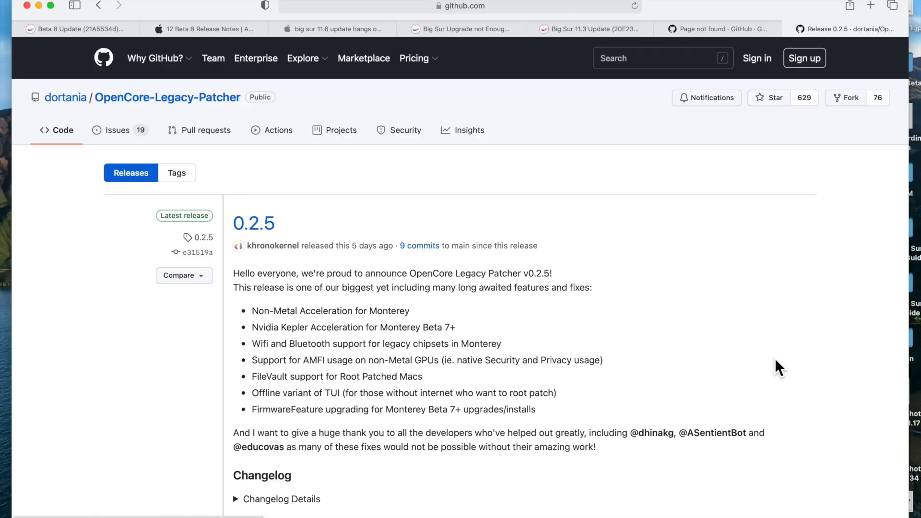
mouse_move(262, 227)
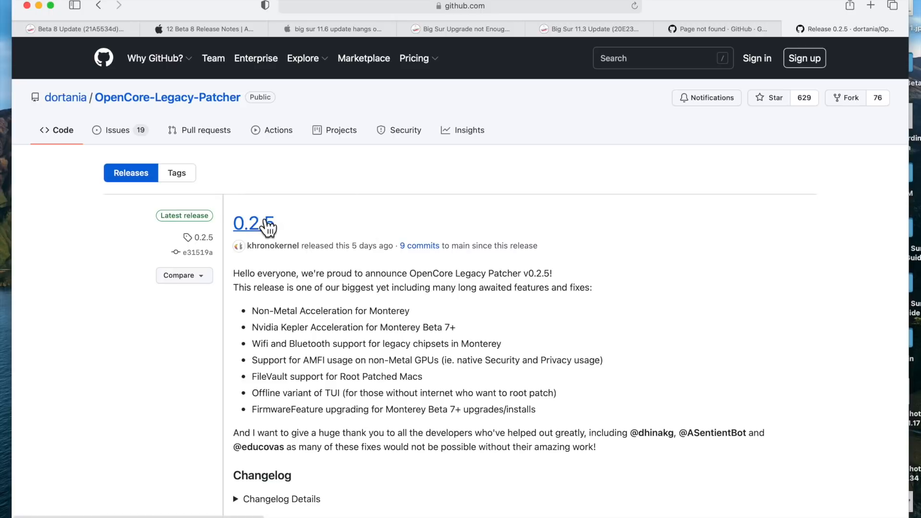
mouse_move(278, 264)
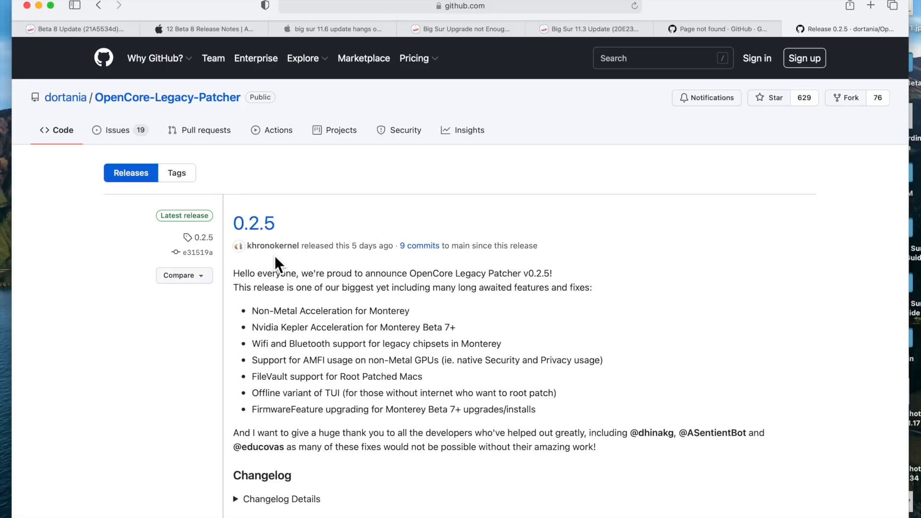
mouse_move(301, 347)
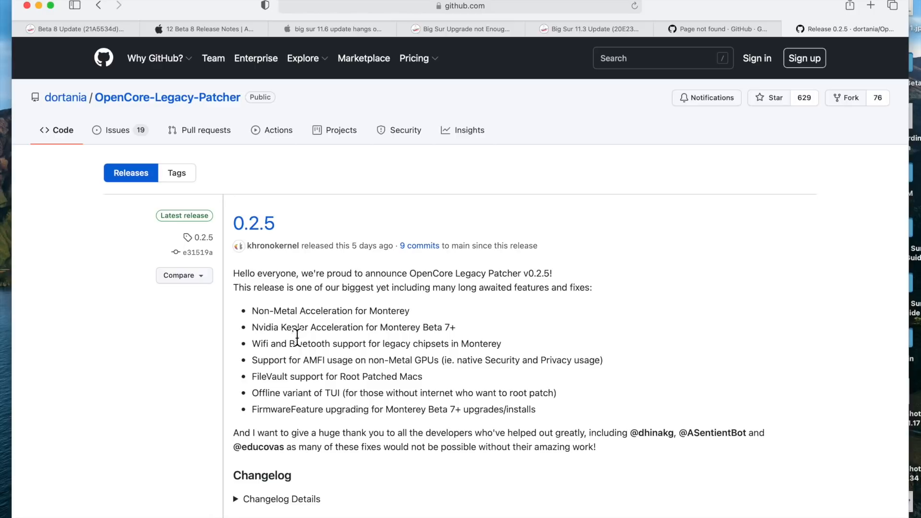
mouse_move(335, 337)
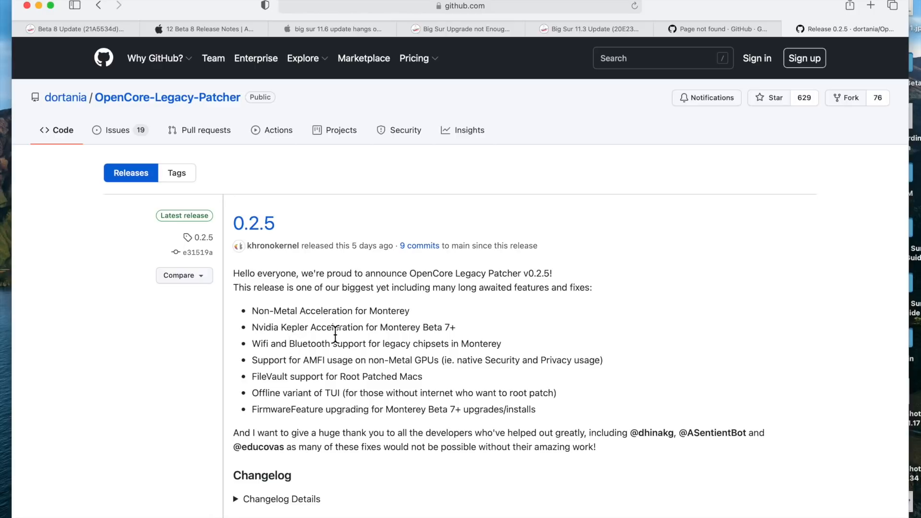
mouse_move(378, 338)
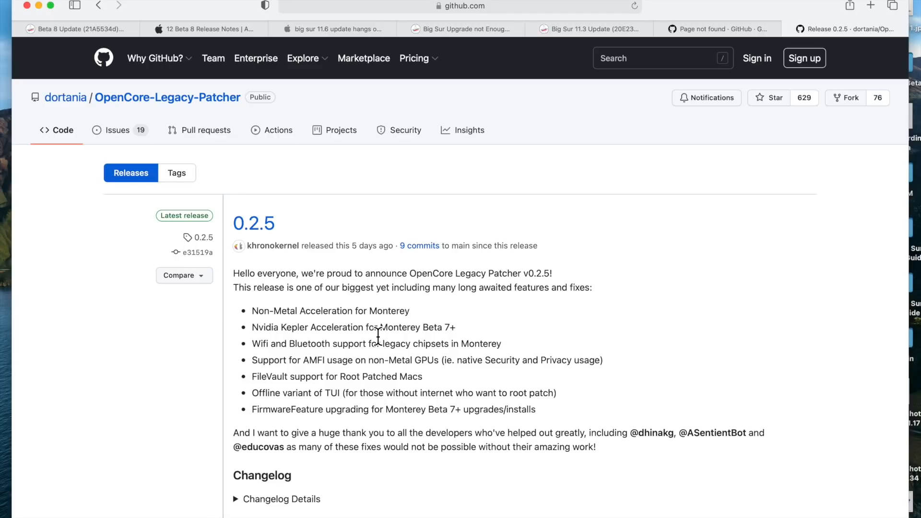
mouse_move(293, 349)
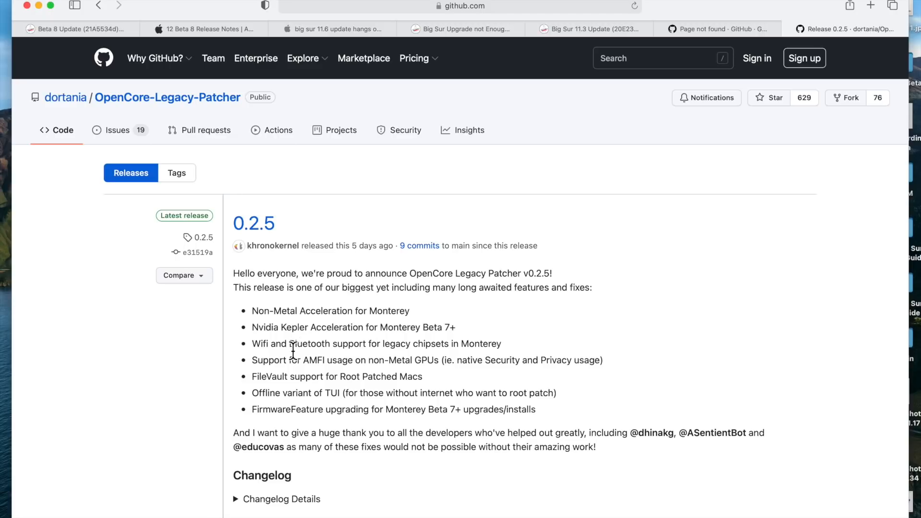
mouse_move(357, 361)
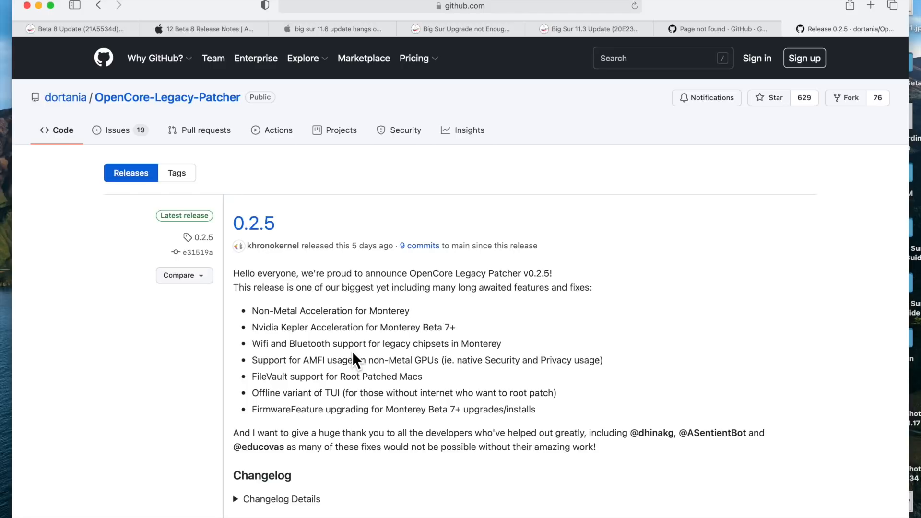
mouse_move(396, 338)
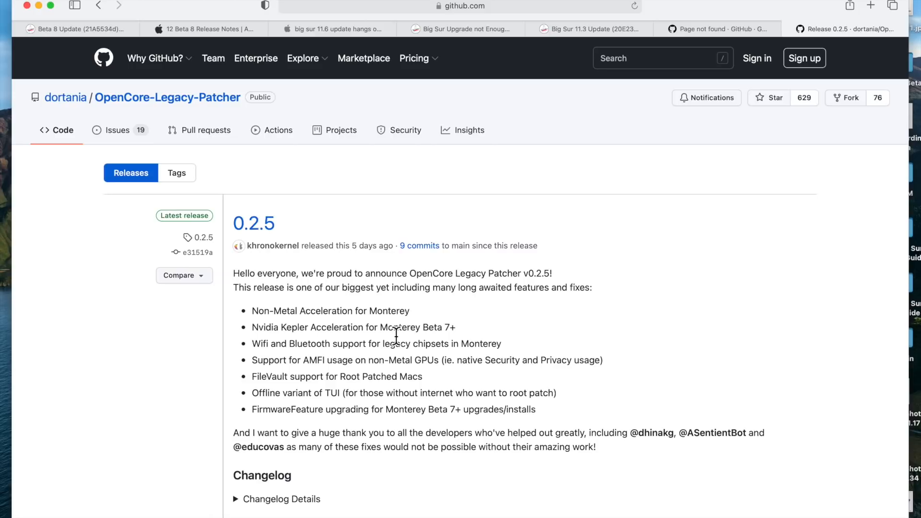
mouse_move(294, 375)
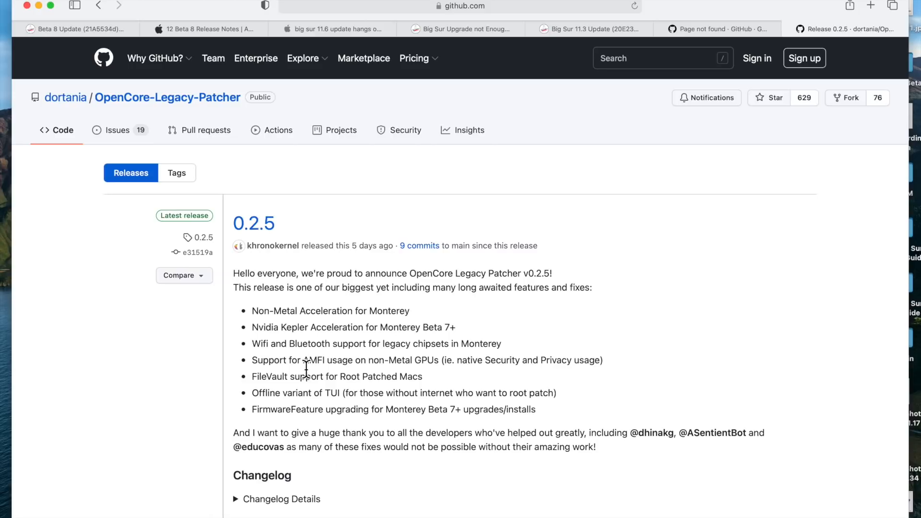
mouse_move(415, 373)
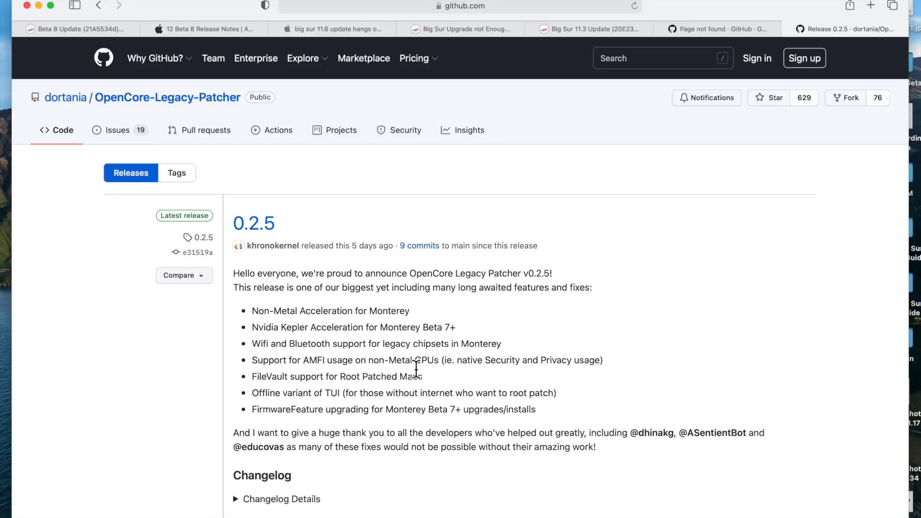
mouse_move(446, 370)
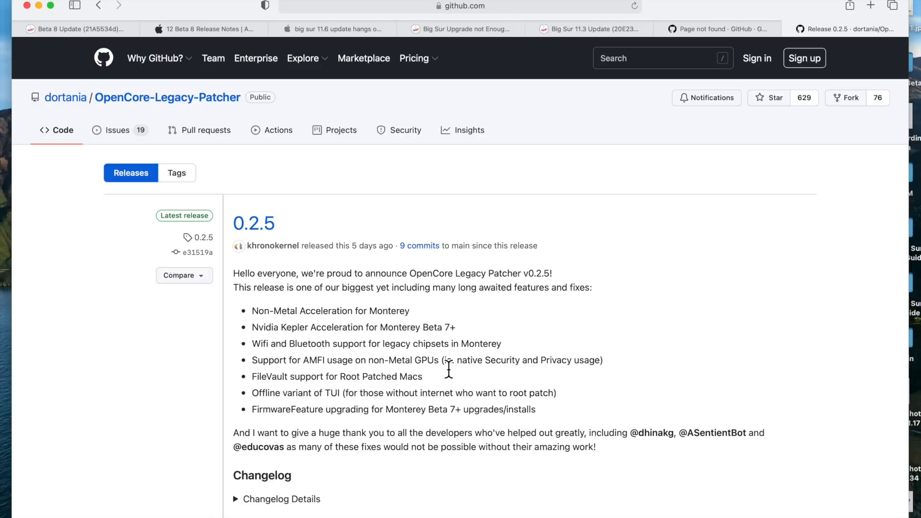
mouse_move(291, 384)
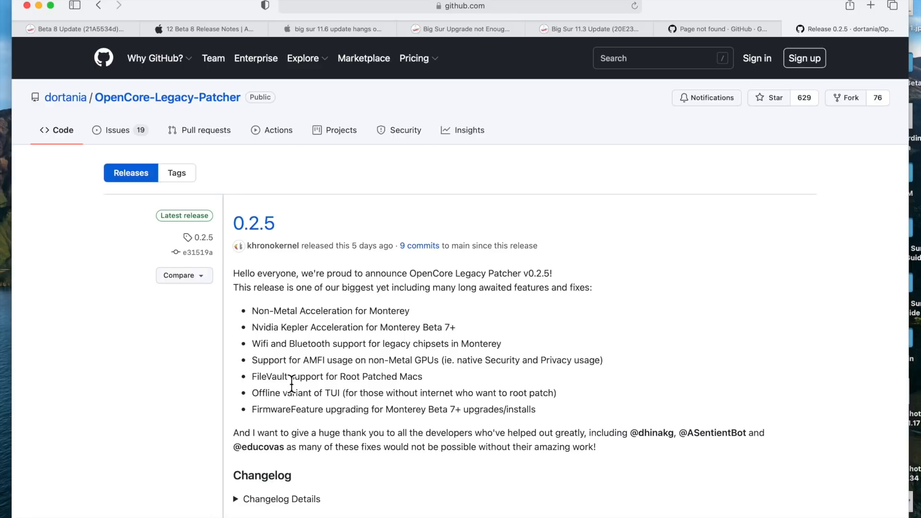
mouse_move(447, 399)
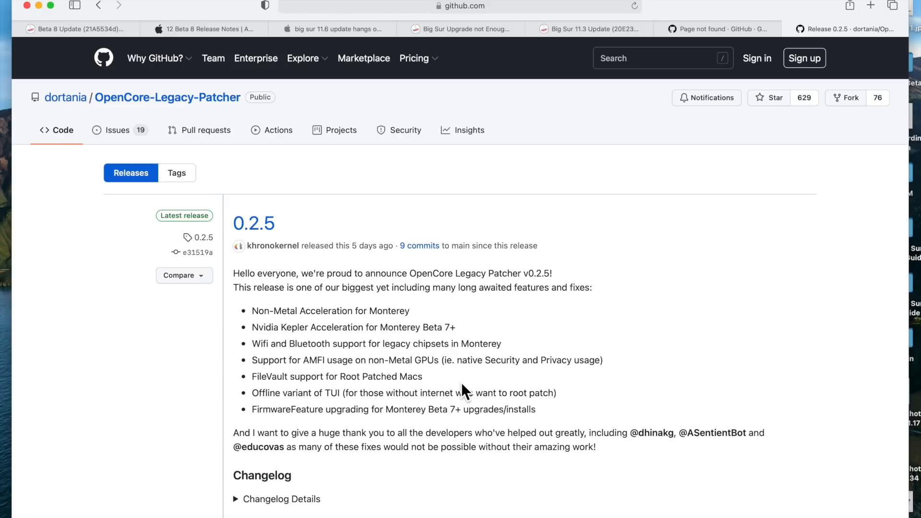
mouse_move(432, 382)
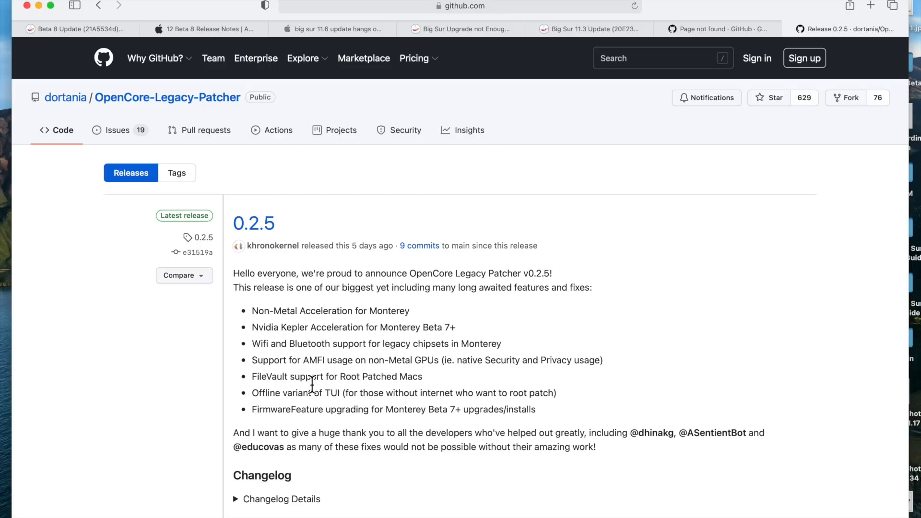
mouse_move(323, 396)
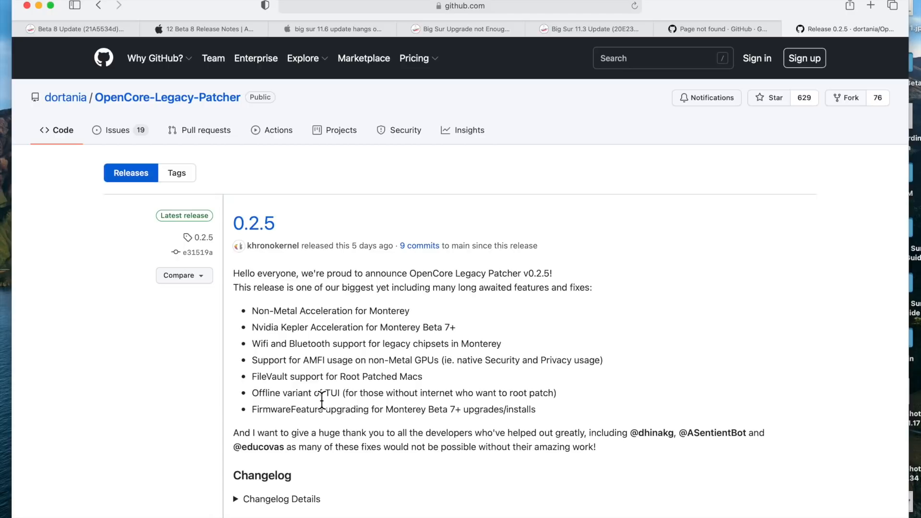
mouse_move(412, 403)
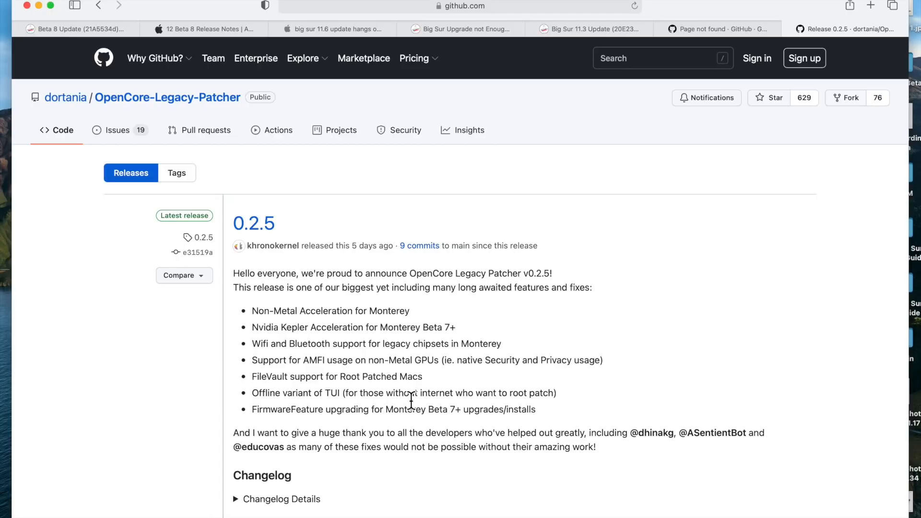
mouse_move(335, 431)
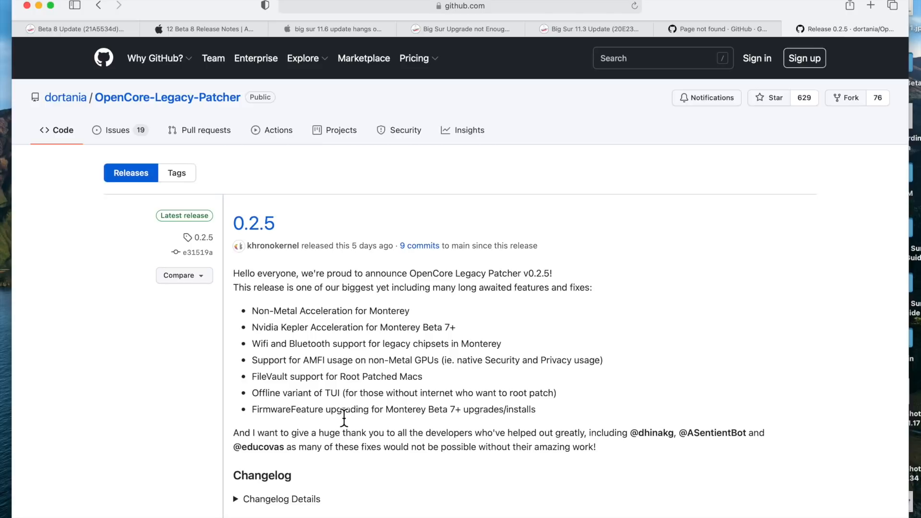
mouse_move(381, 433)
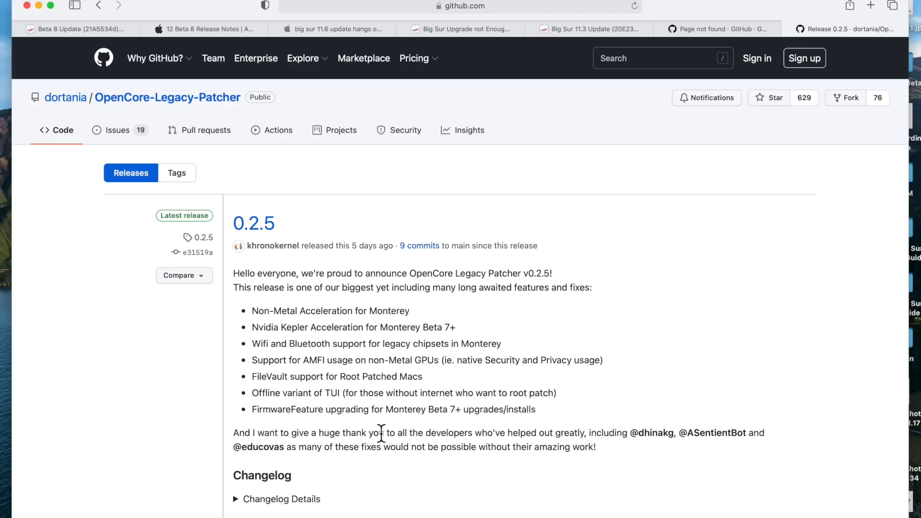
mouse_move(473, 438)
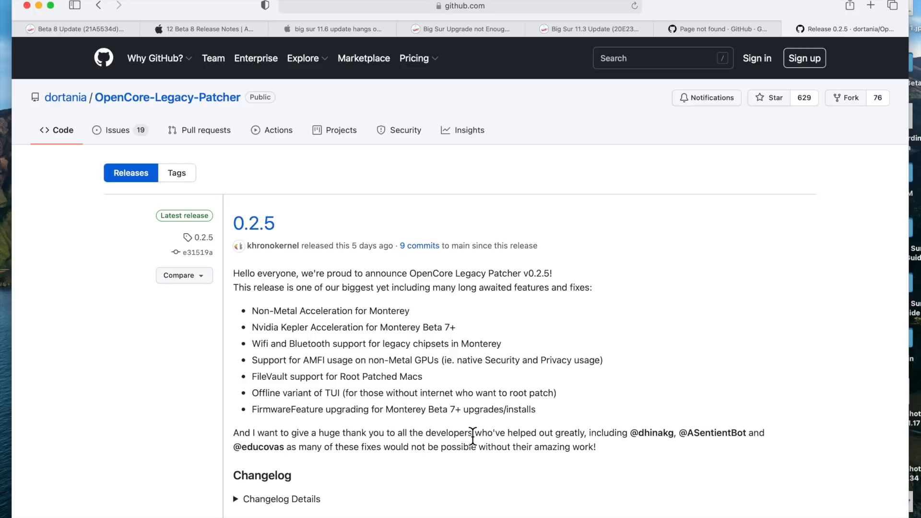
left_click(77, 29)
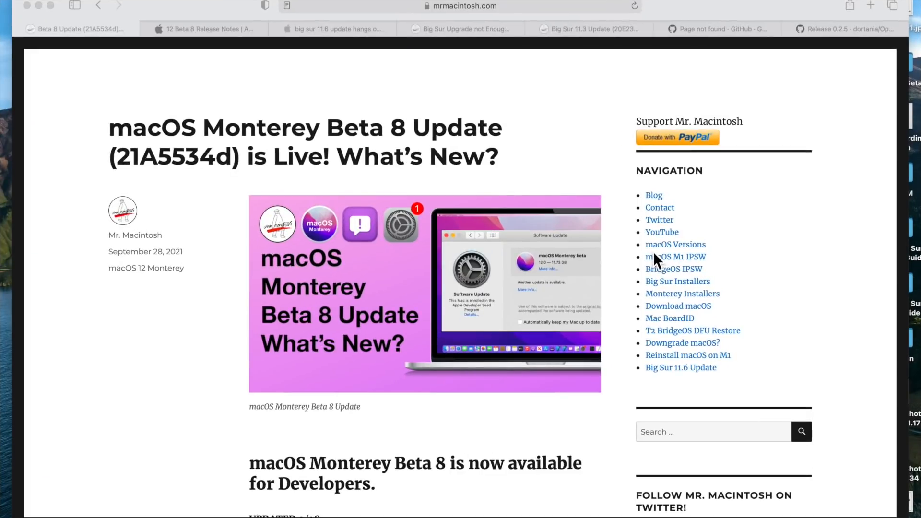